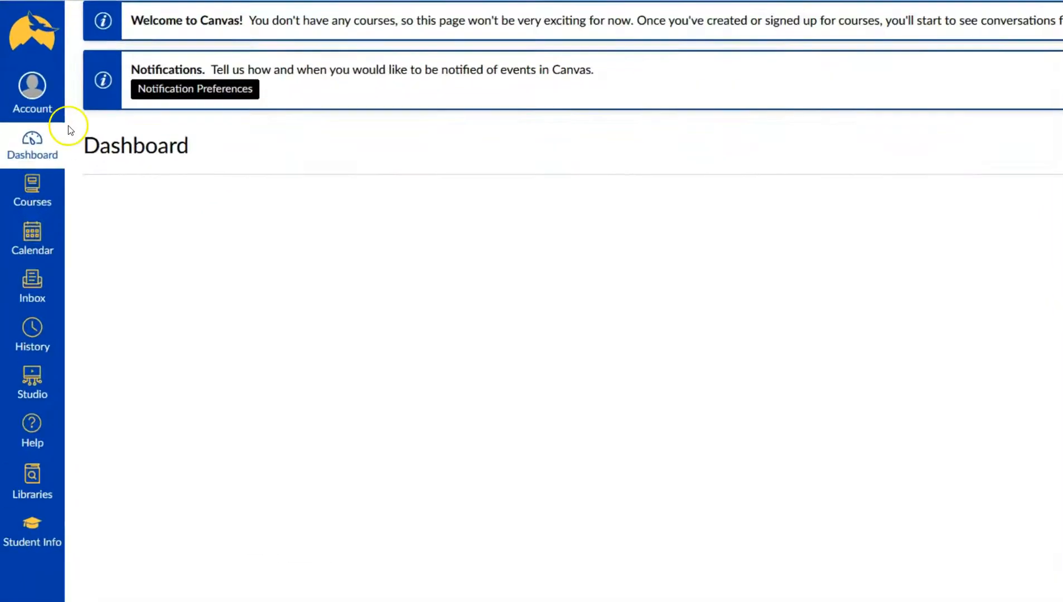
# Step: Open the Folio portfolio page from the Canvas Account tray
pyautogui.click(32, 87)
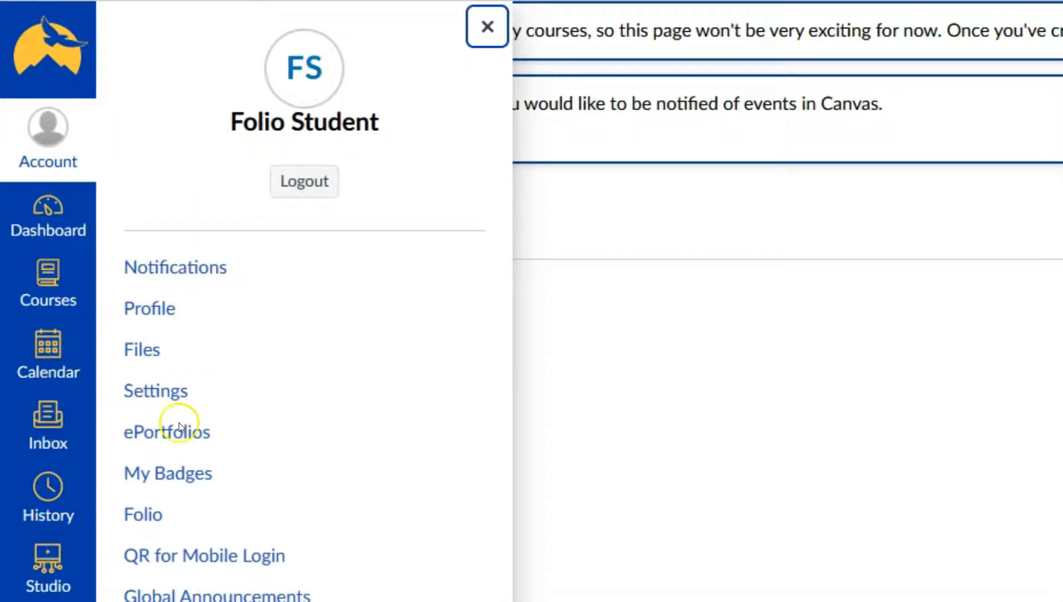
pyautogui.moveTo(166, 433)
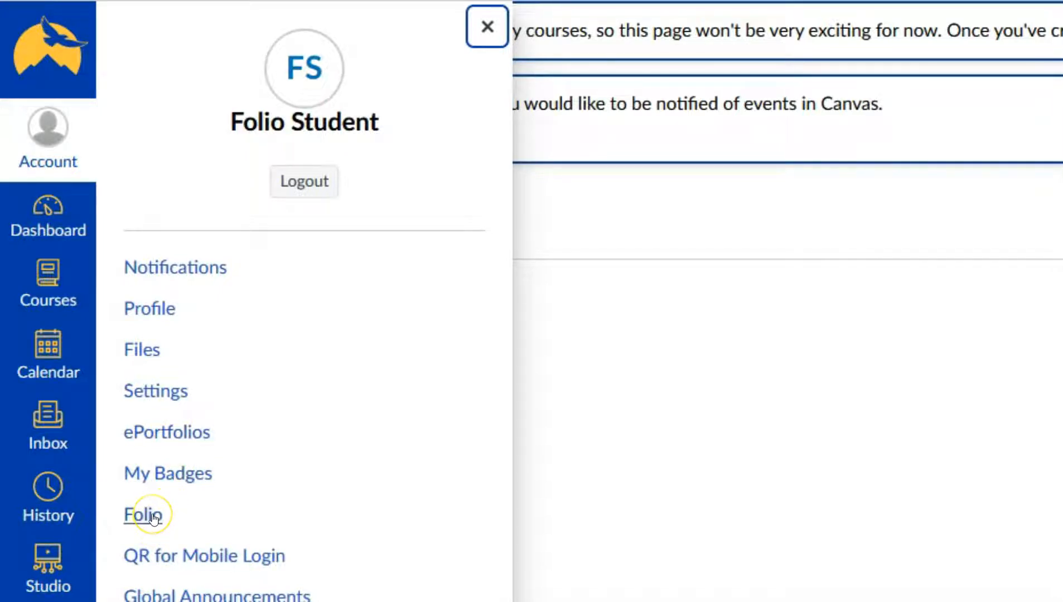
pyautogui.click(141, 514)
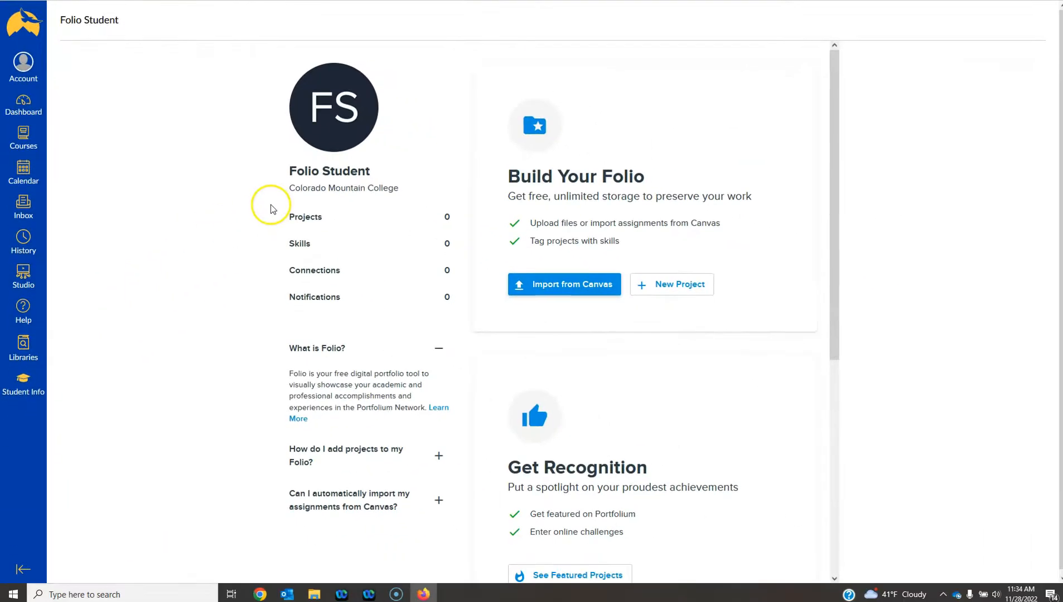
pyautogui.moveTo(295, 148)
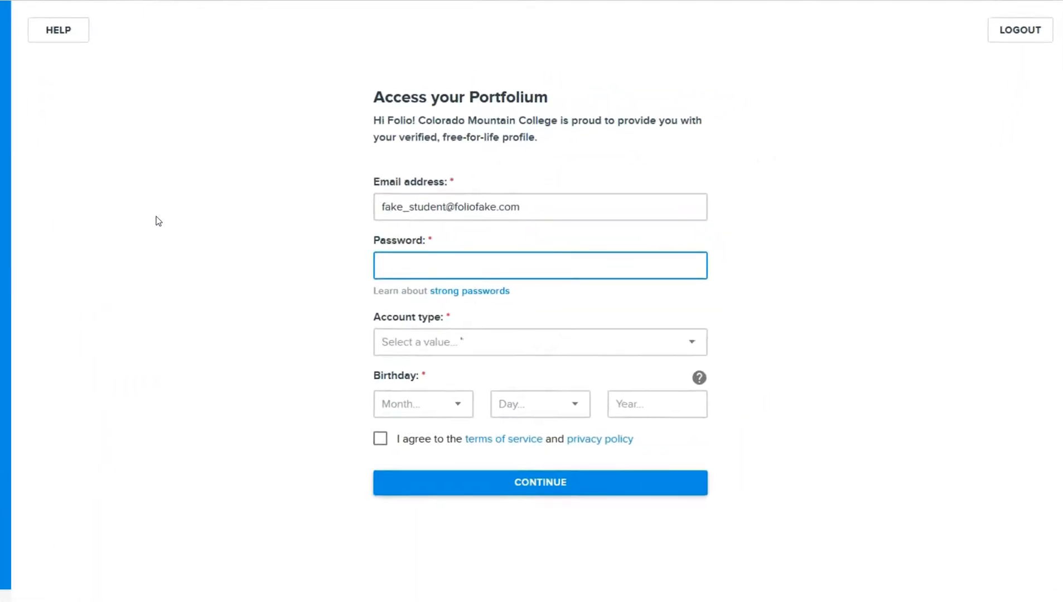
# Step: Set a password, Undergraduate Student, birthday January 1 1990, accept terms, and submit
pyautogui.click(540, 266)
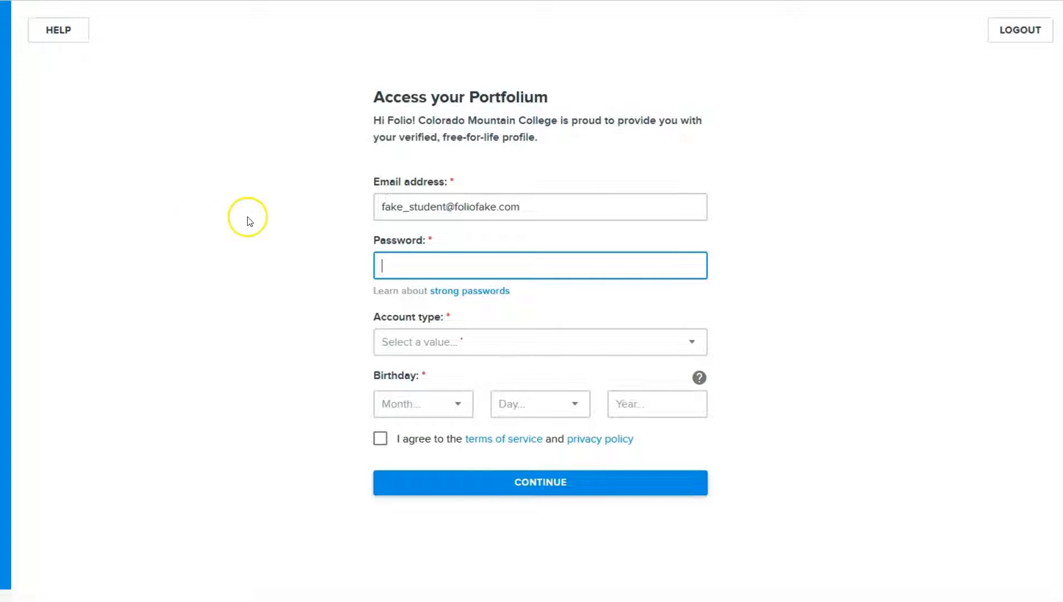
pyautogui.moveTo(352, 206)
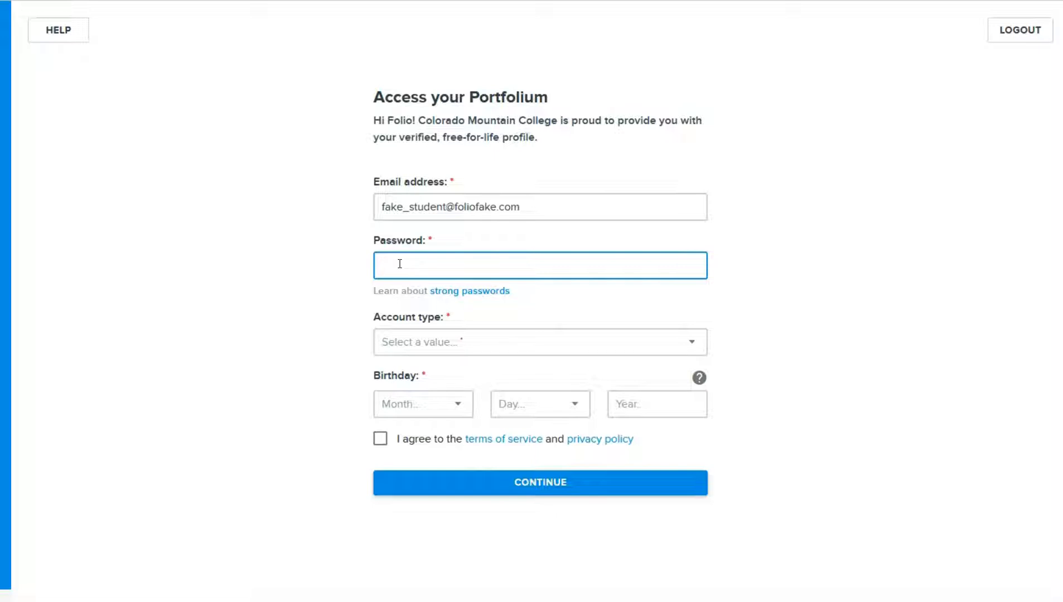
pyautogui.click(540, 264)
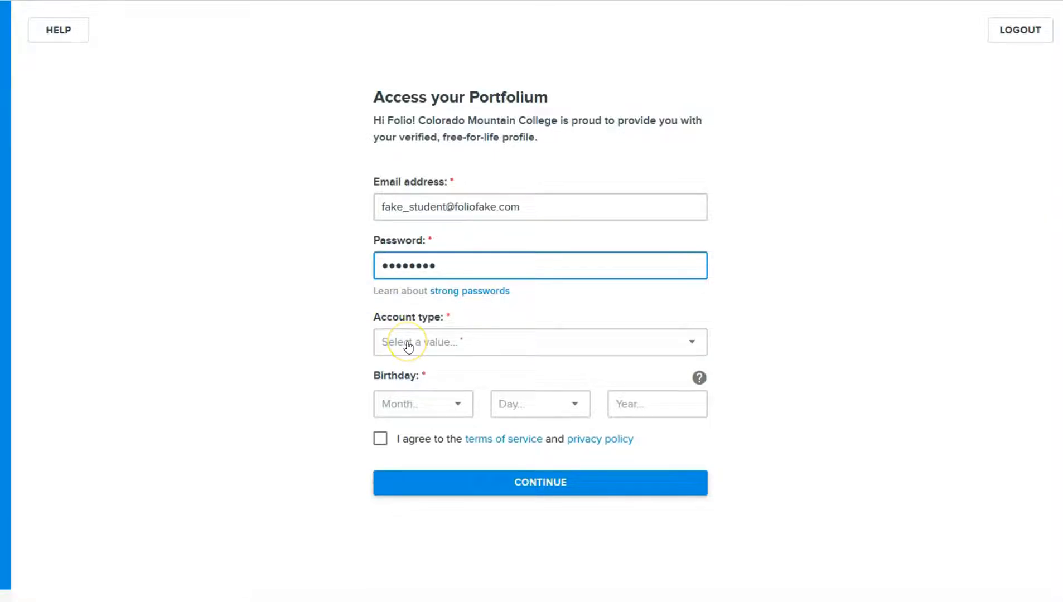
pyautogui.click(539, 342)
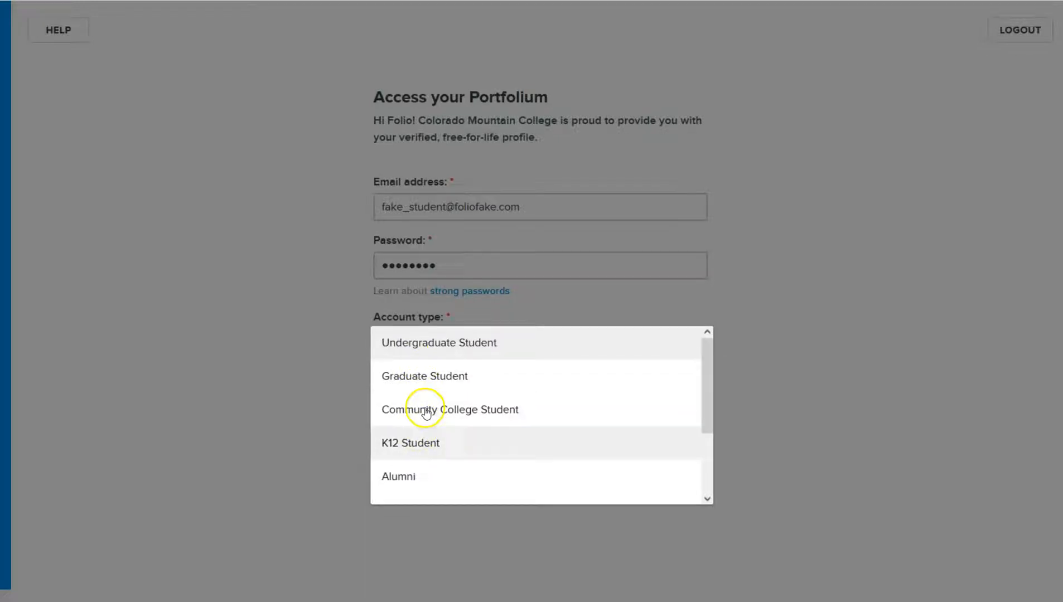
pyautogui.click(439, 342)
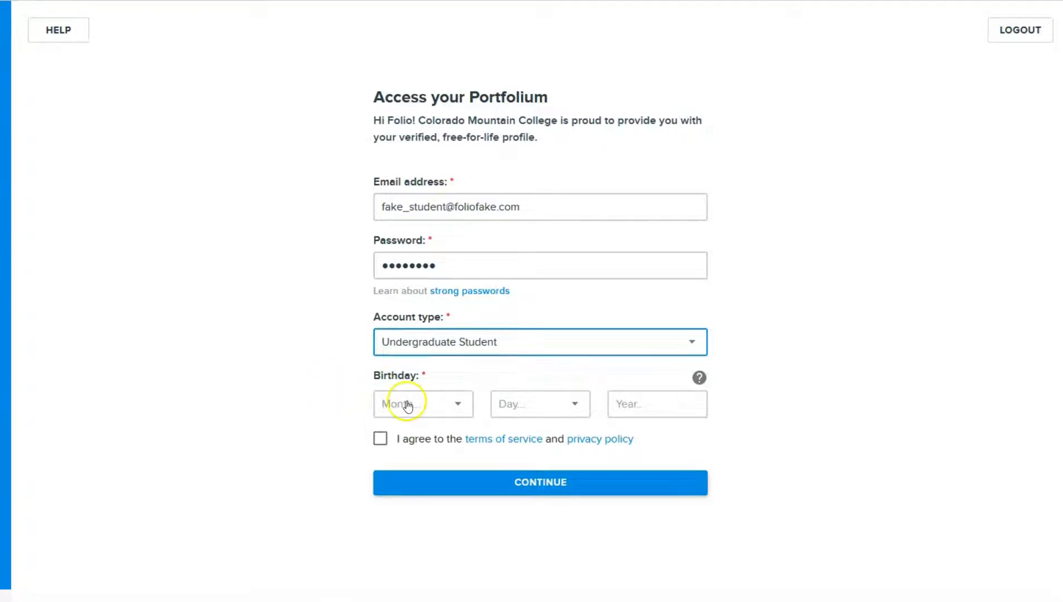
pyautogui.click(421, 404)
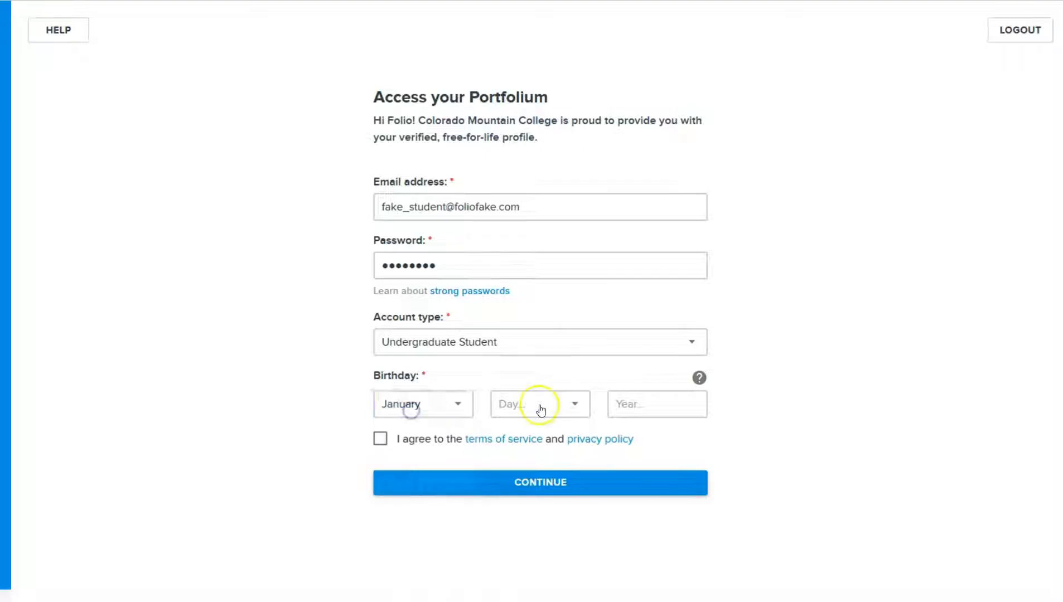
pyautogui.click(540, 404)
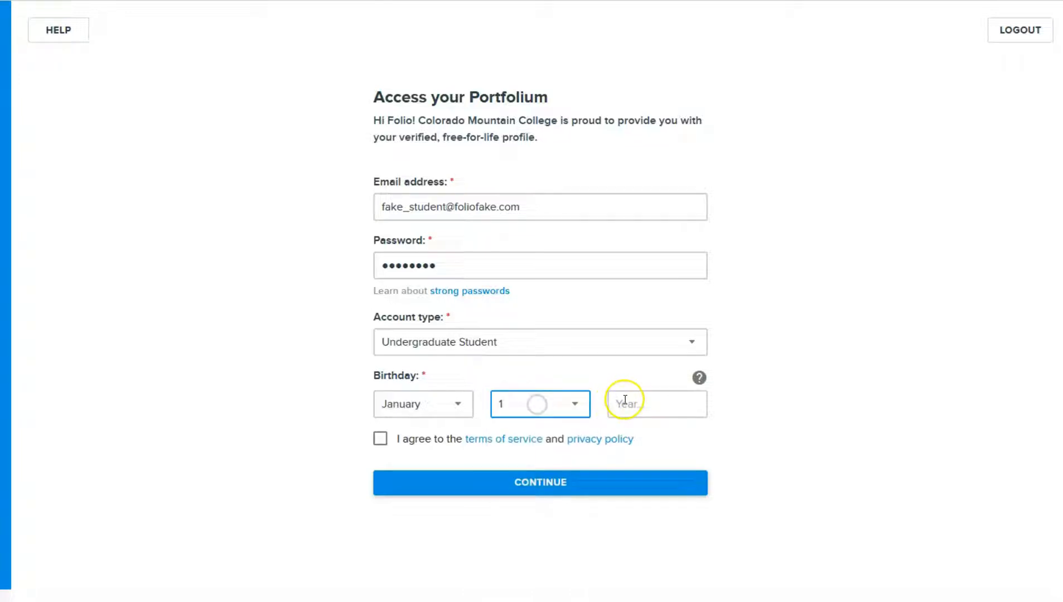
pyautogui.write('199')
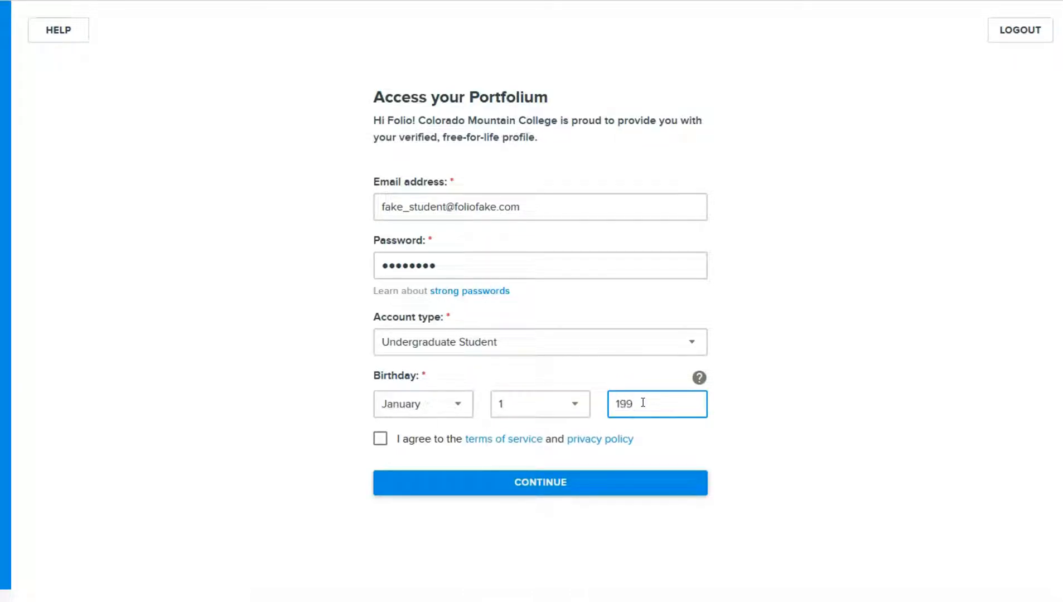
pyautogui.click(380, 439)
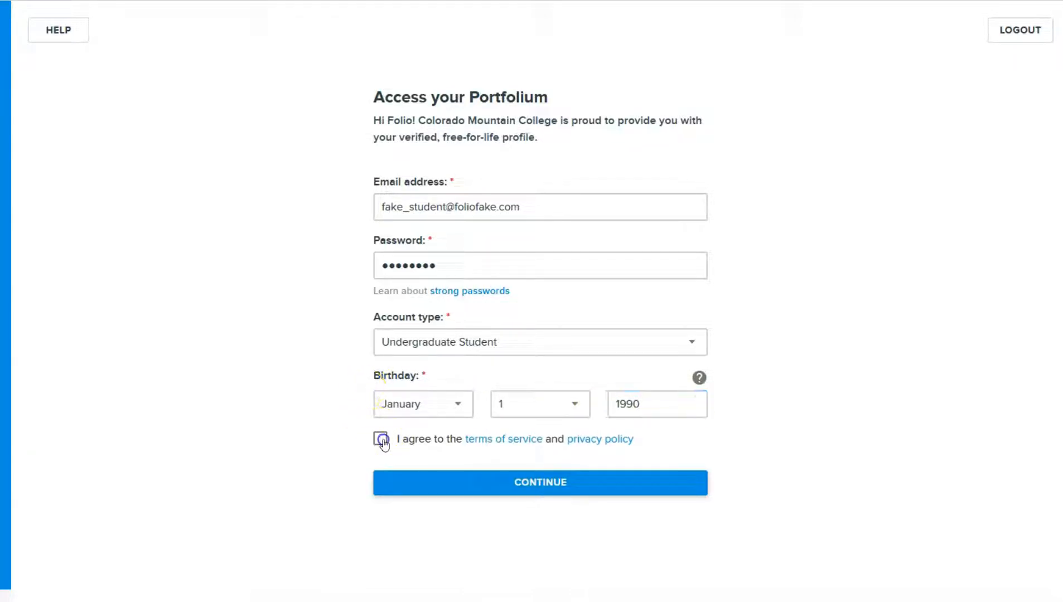
pyautogui.click(382, 444)
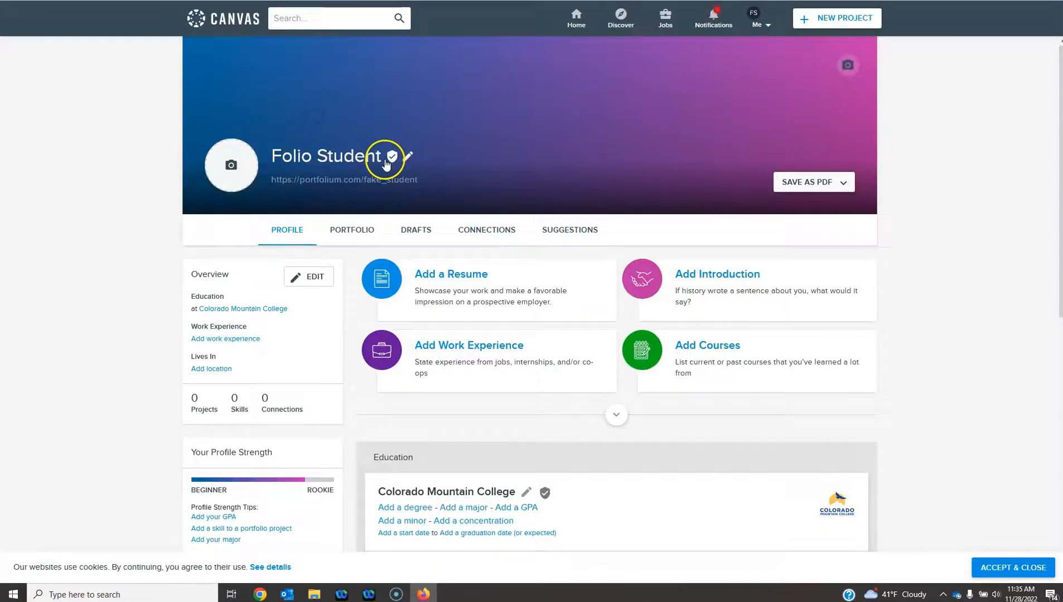
pyautogui.moveTo(485, 148)
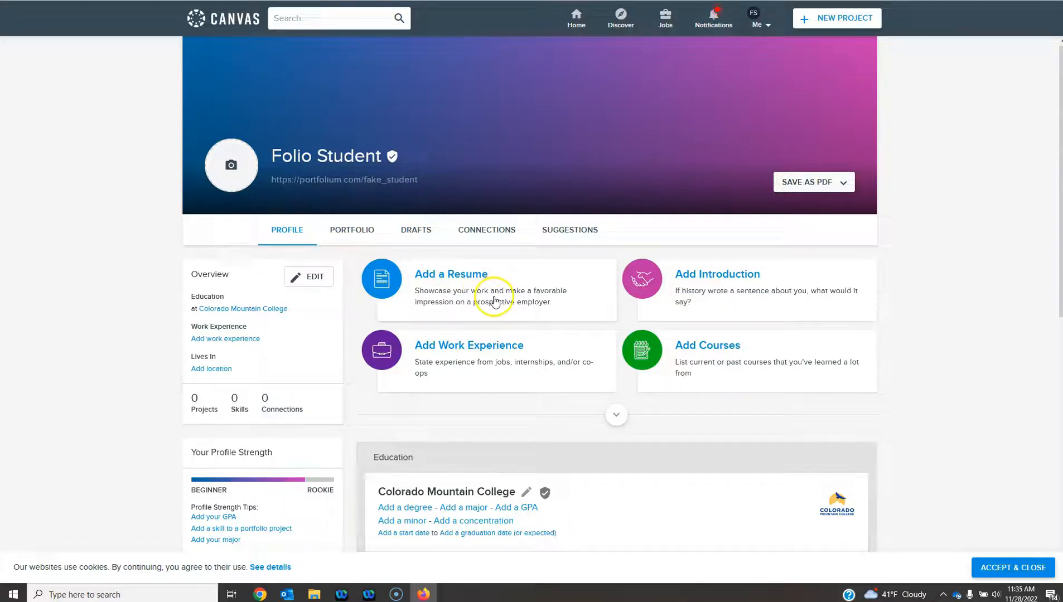
pyautogui.moveTo(637, 351)
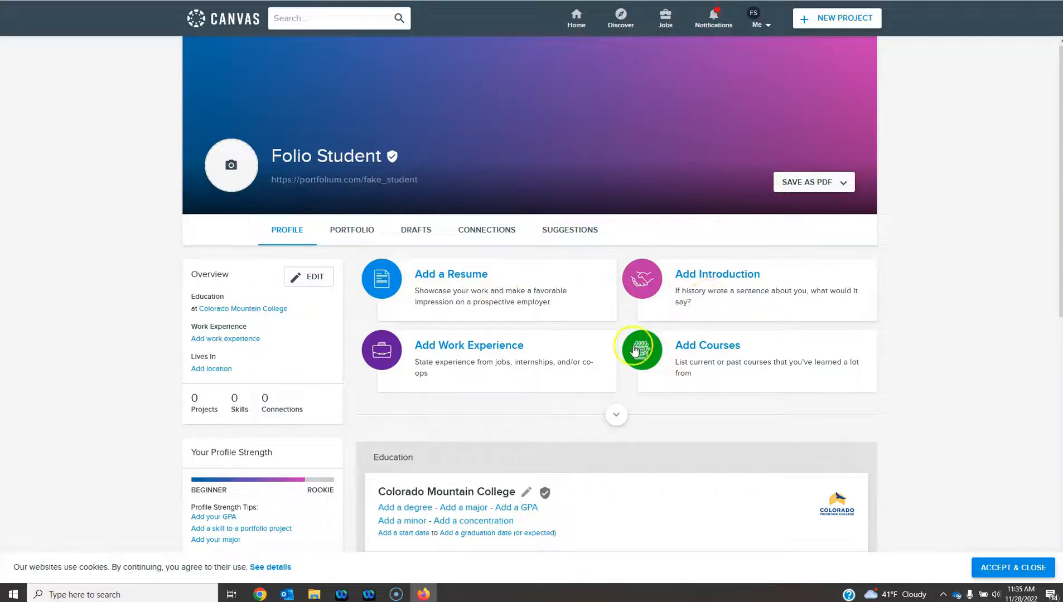
pyautogui.moveTo(439, 364)
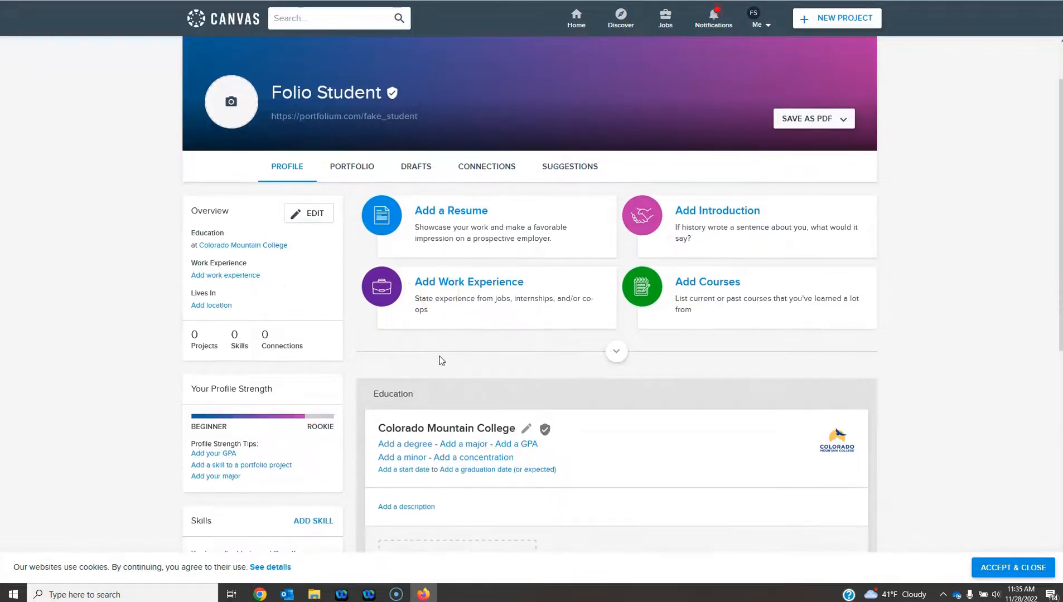
# Step: Show the new profile's PORTFOLIO tab, which has no projects yet
pyautogui.click(351, 166)
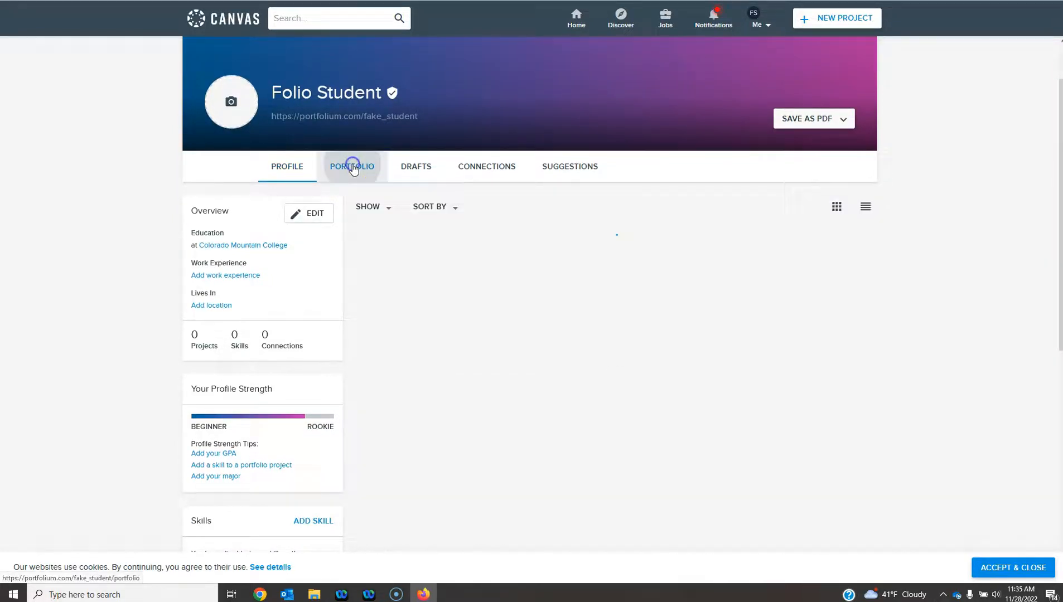
# Step: Create a blank project draft from the Add new project placeholder card
pyautogui.click(351, 166)
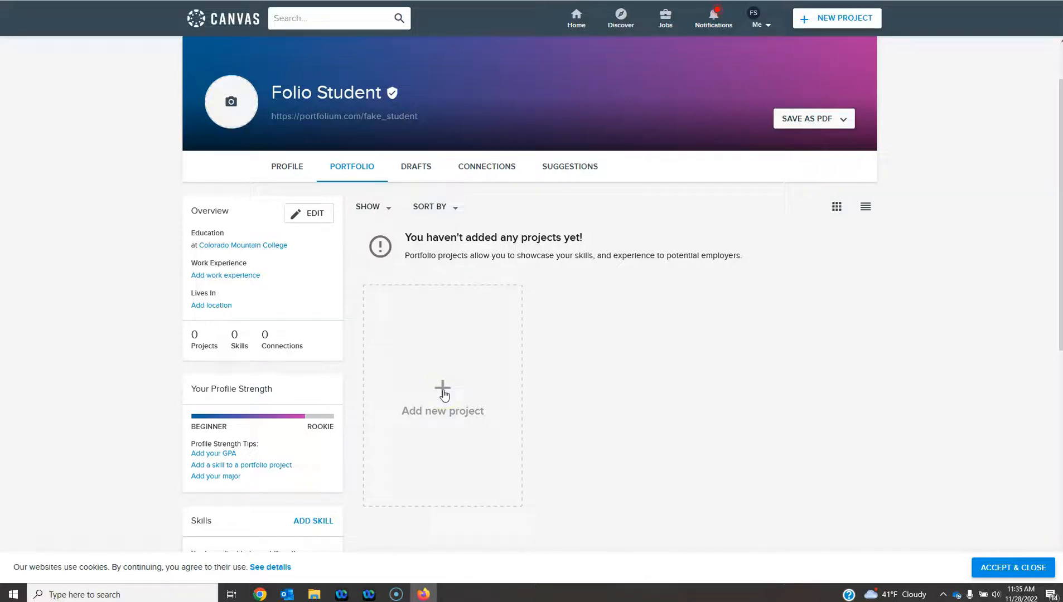
pyautogui.click(443, 393)
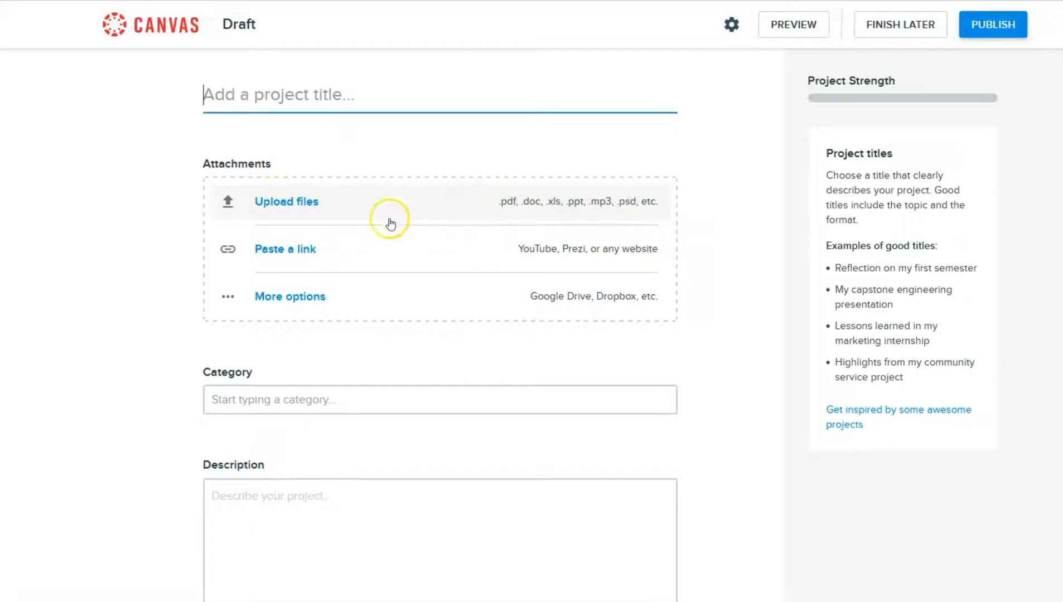
pyautogui.moveTo(334, 254)
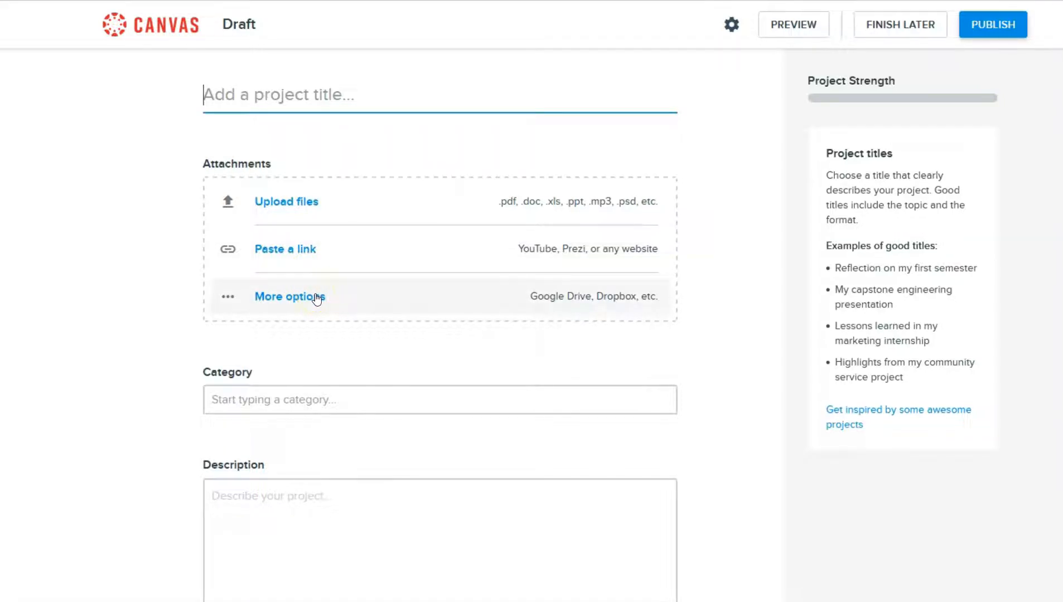
# Step: Look through the blank draft form and save it for later as 'Untitled Work'
pyautogui.scroll(-3)
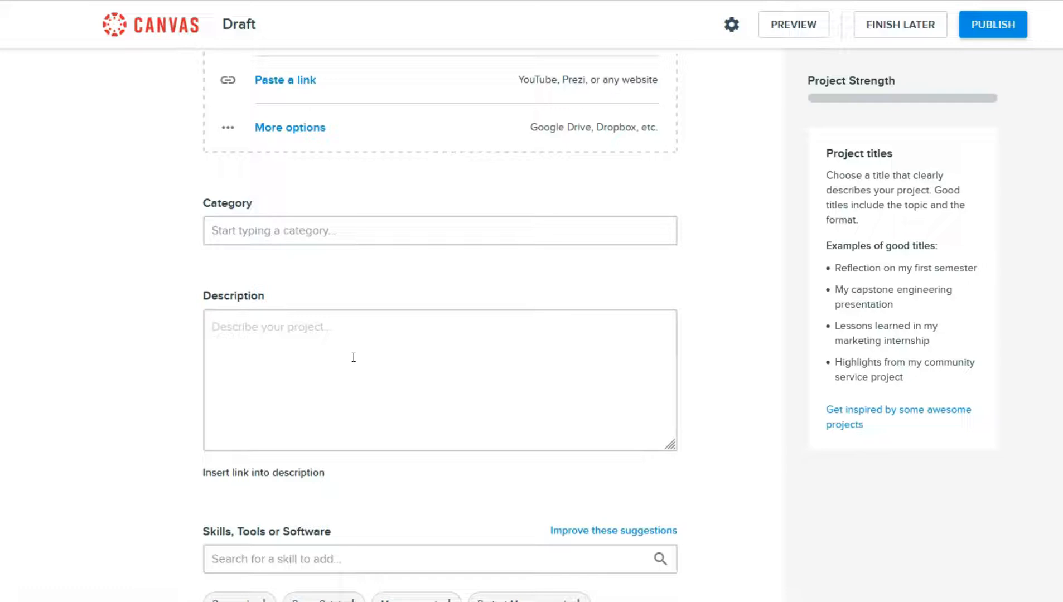
pyautogui.scroll(-3)
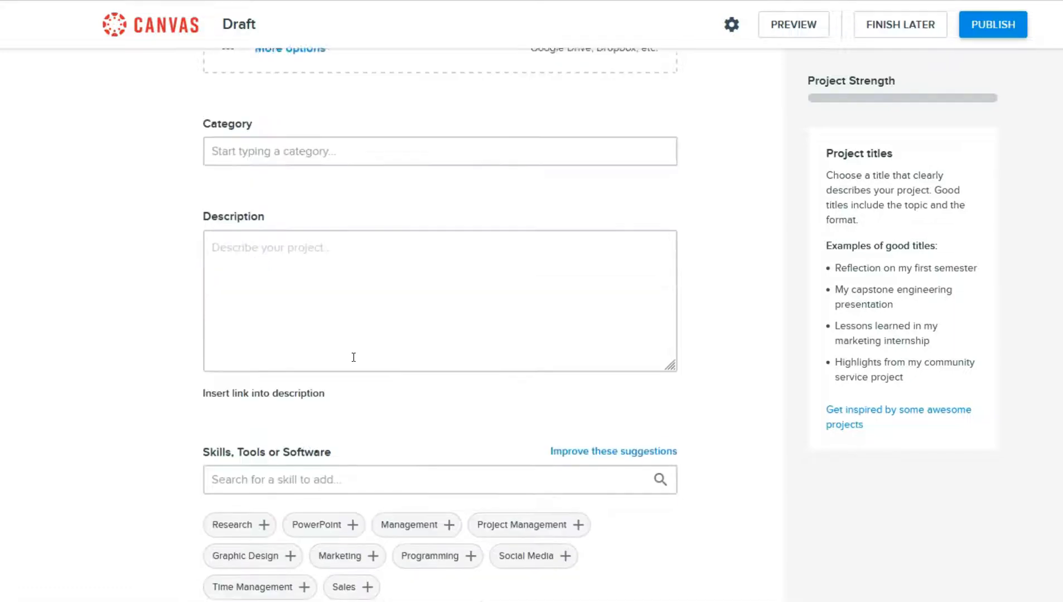
pyautogui.scroll(-3)
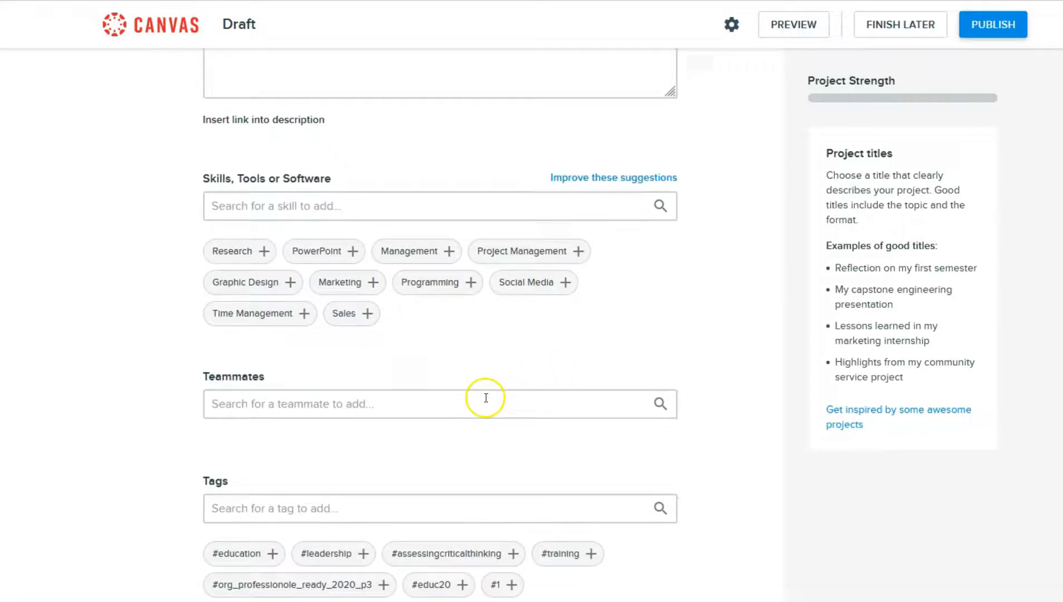
pyautogui.moveTo(425, 459)
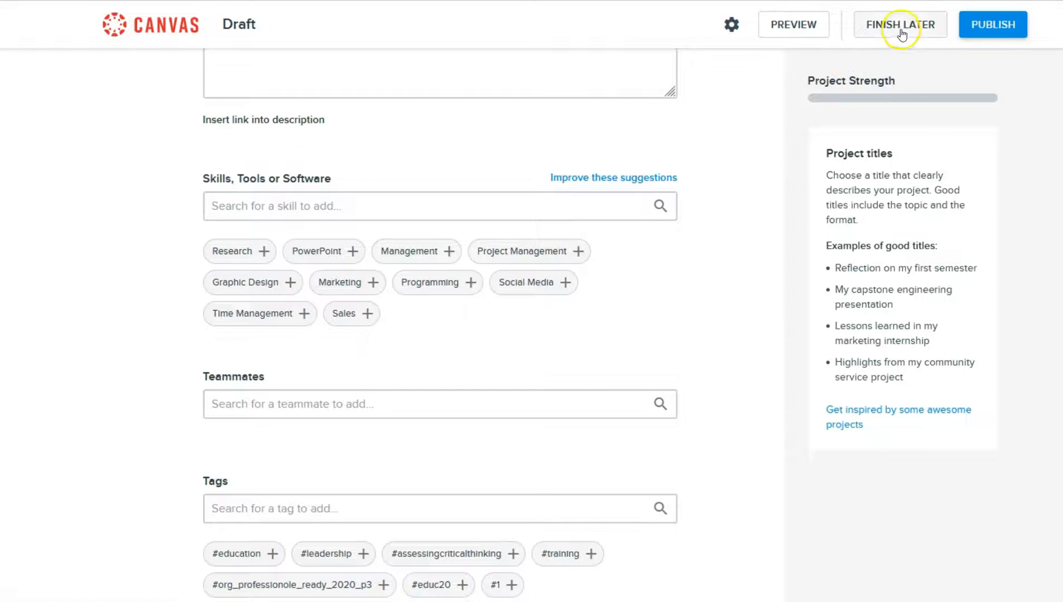
pyautogui.click(899, 24)
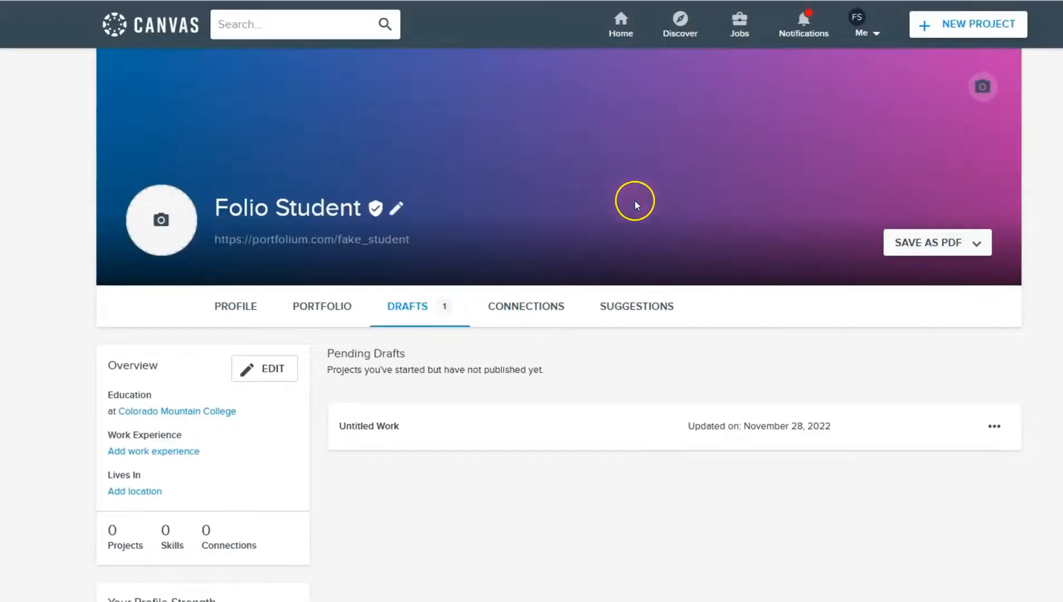
pyautogui.moveTo(551, 186)
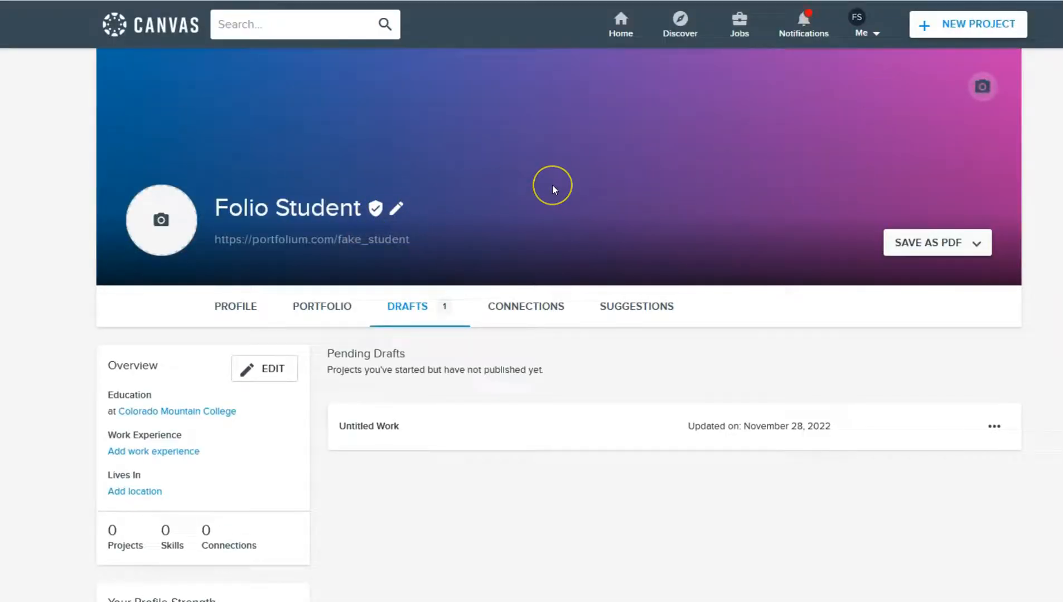
# Step: Scroll the Folio home page in Canvas listing zero projects, skills and connections
pyautogui.scroll(-3)
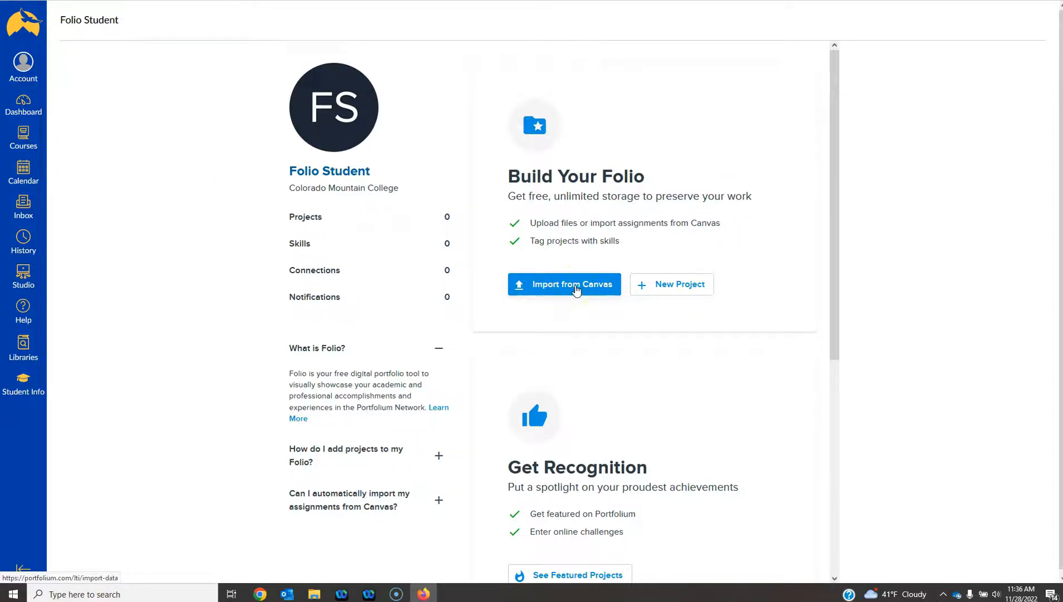
# Step: Choose Import from Canvas, then connect and select the Canvas provider
pyautogui.click(573, 284)
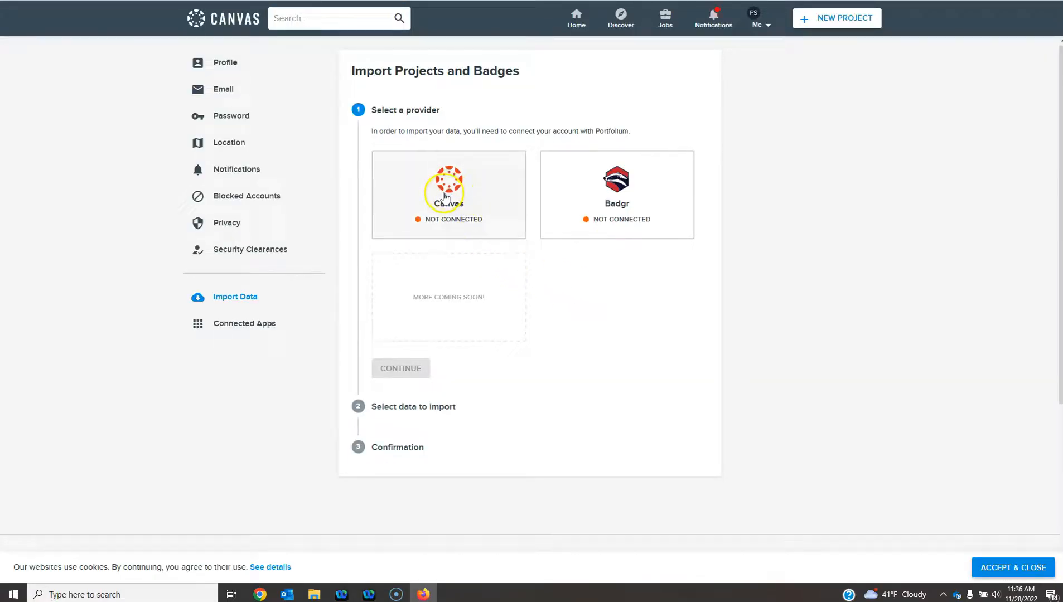
pyautogui.click(448, 195)
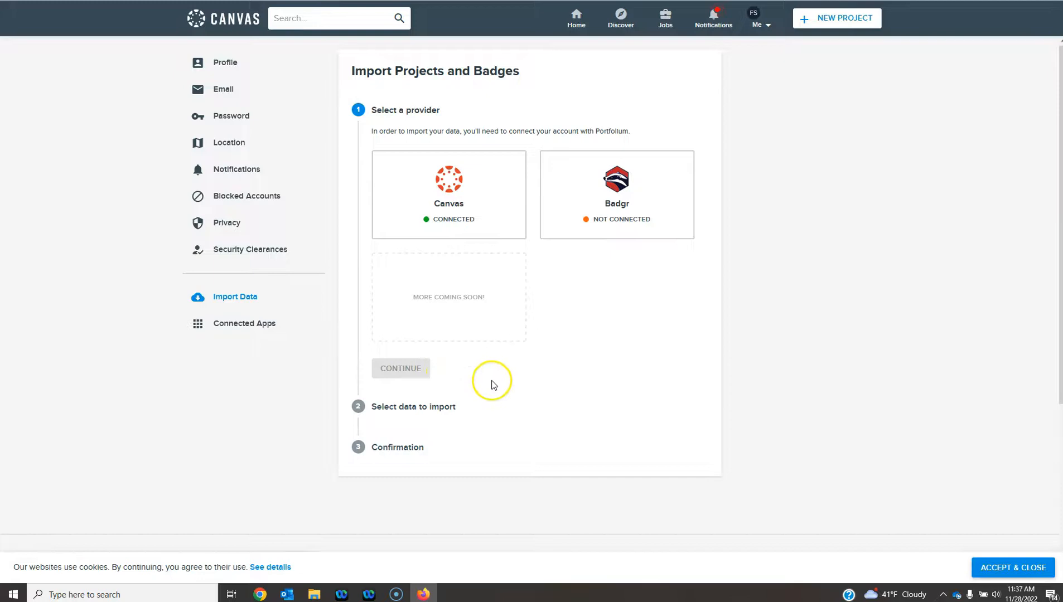
pyautogui.click(448, 194)
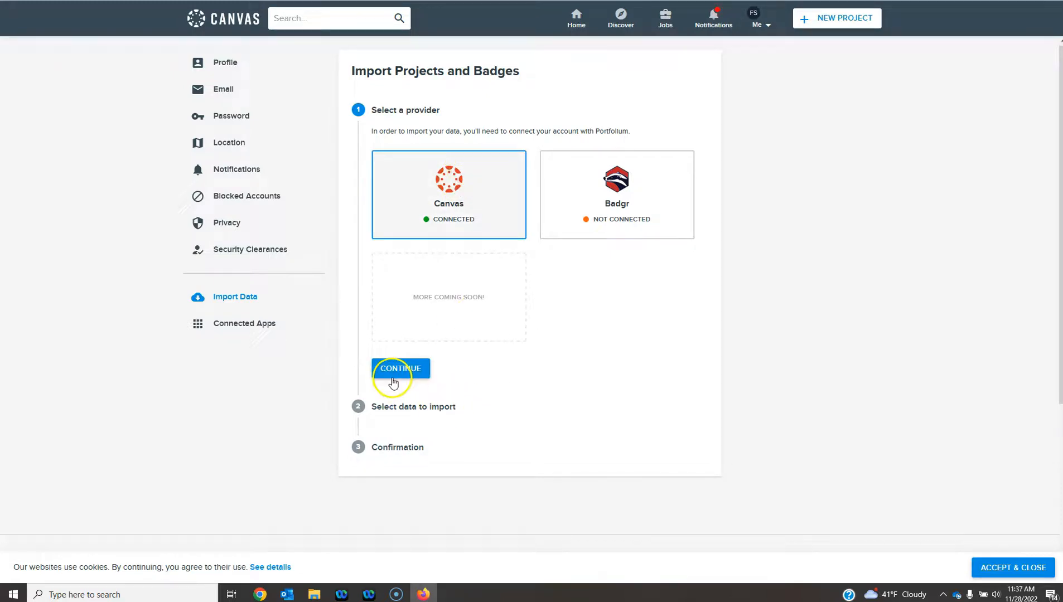
# Step: Select the single Sample Student Assignment and start importing it
pyautogui.click(399, 369)
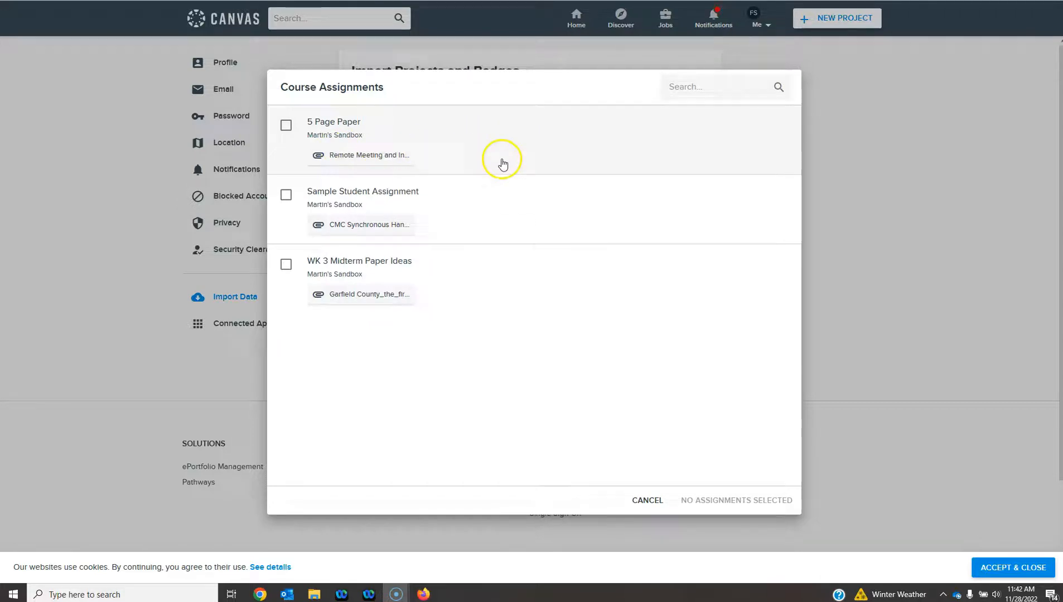
pyautogui.moveTo(281, 227)
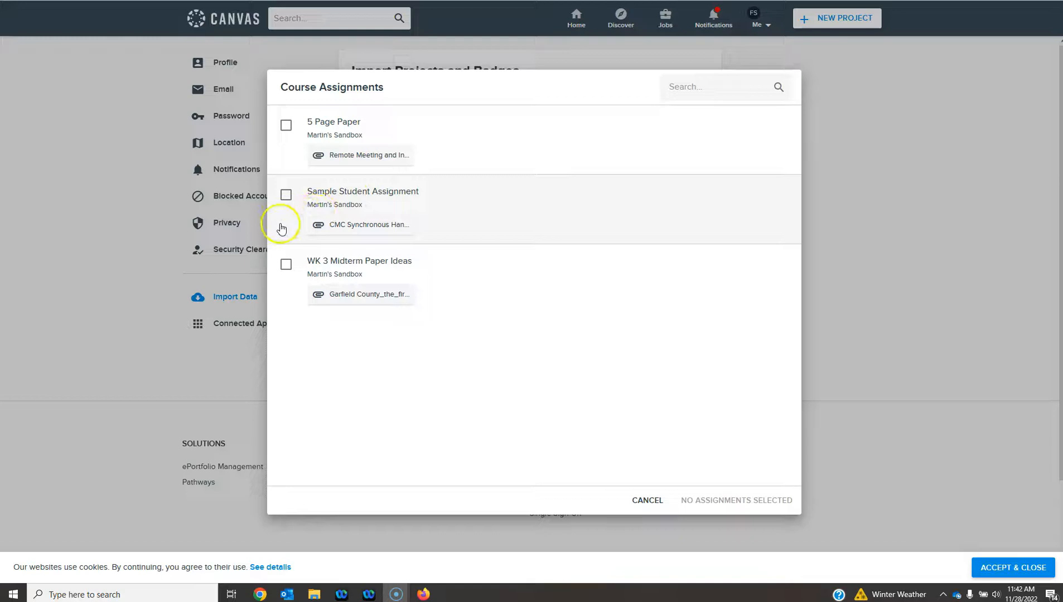
pyautogui.moveTo(283, 195)
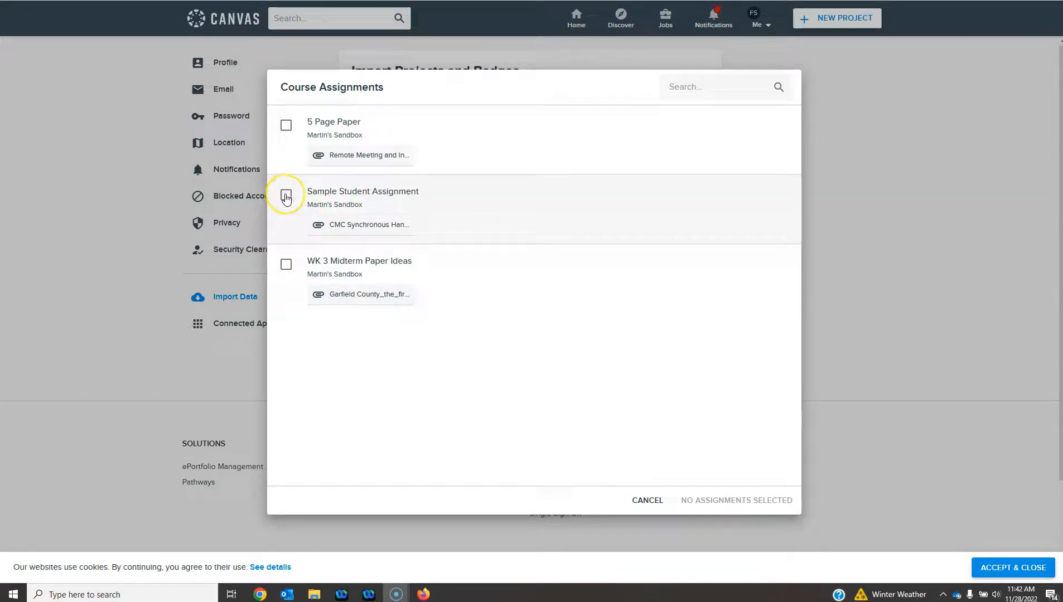
pyautogui.click(286, 195)
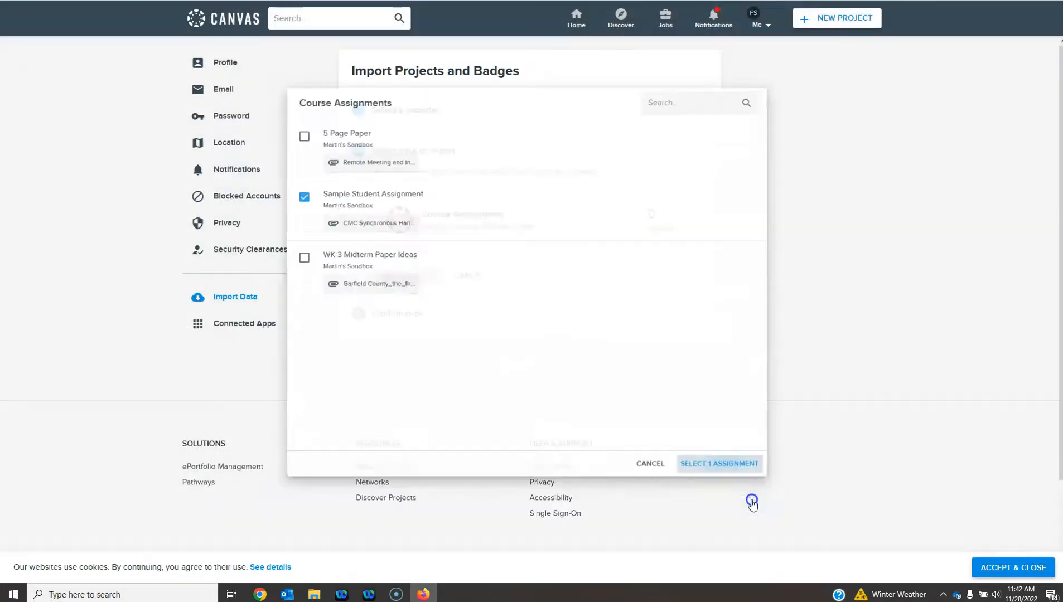
pyautogui.click(719, 464)
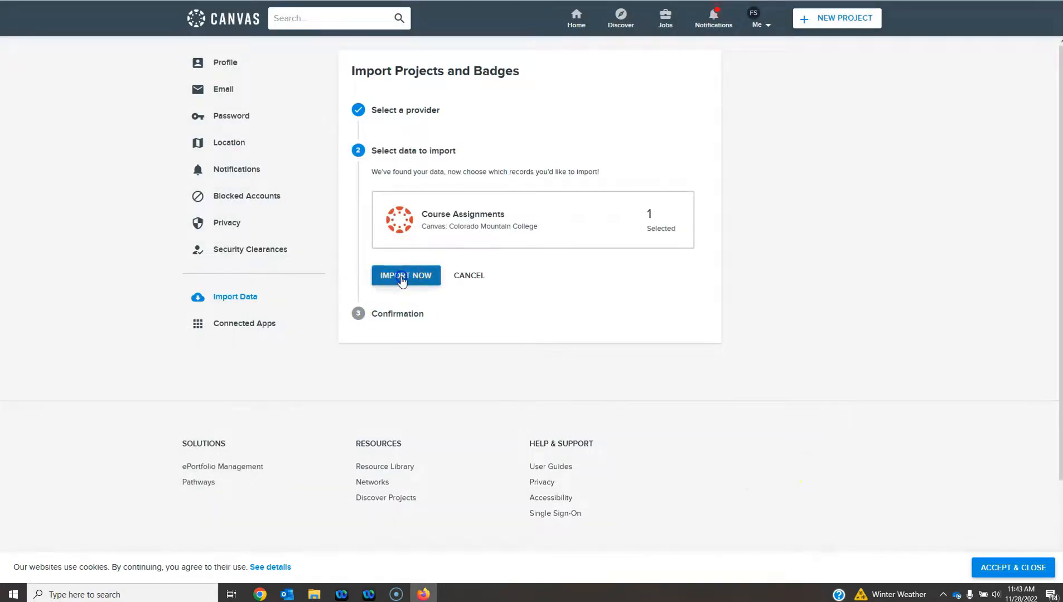
pyautogui.click(405, 275)
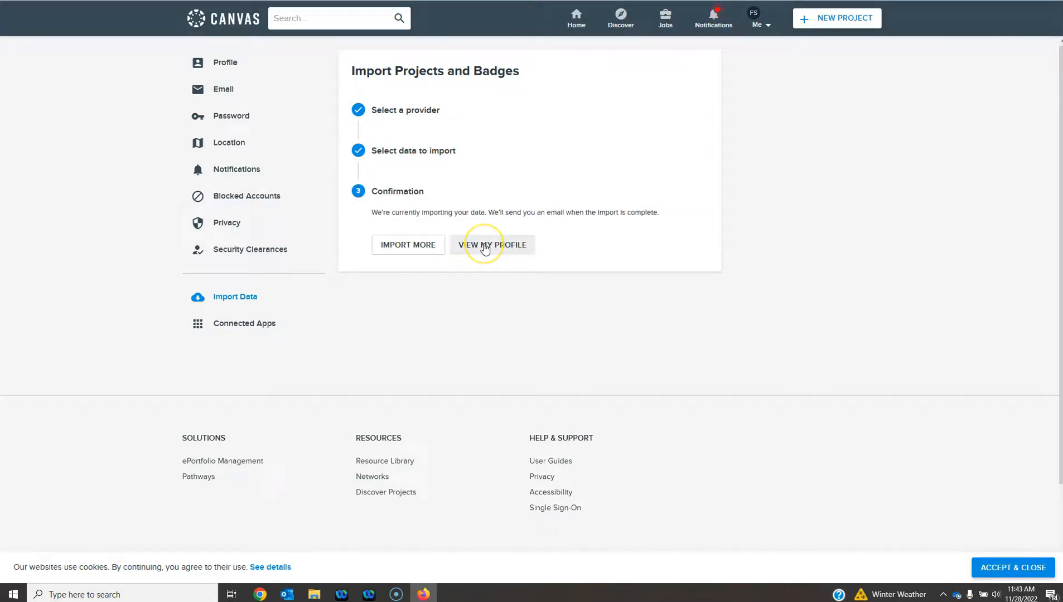
# Step: From the profile's Portfolio tab, open Sample Student Assignment in the editor
pyautogui.click(492, 245)
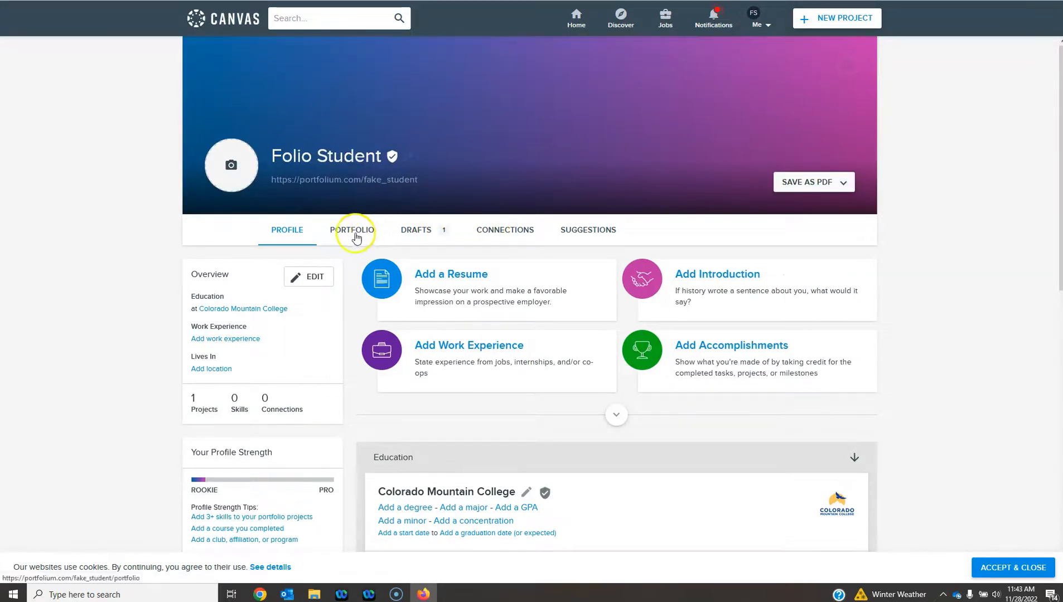
pyautogui.click(351, 229)
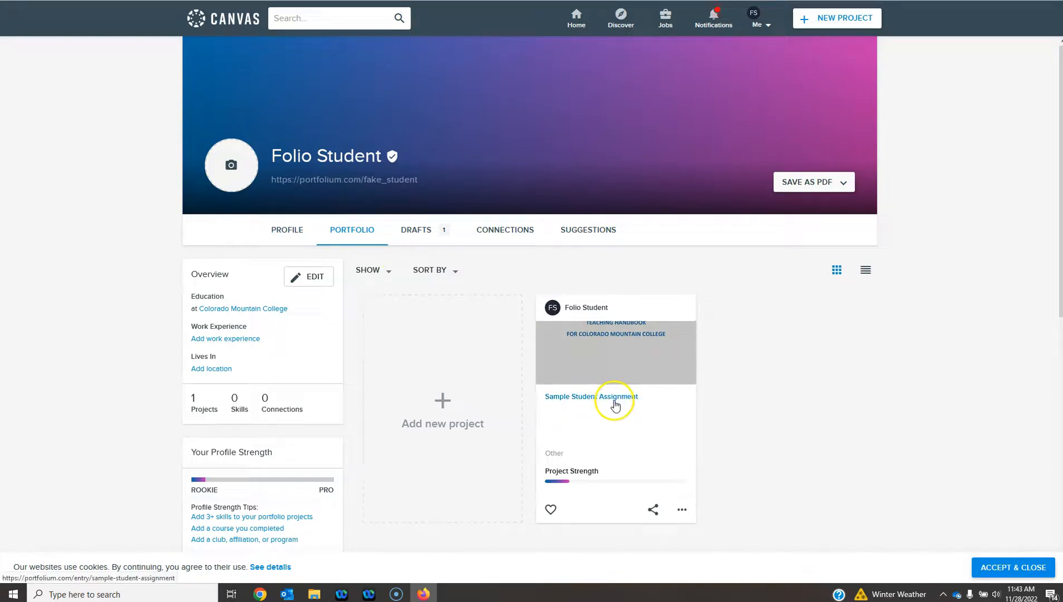
pyautogui.click(609, 396)
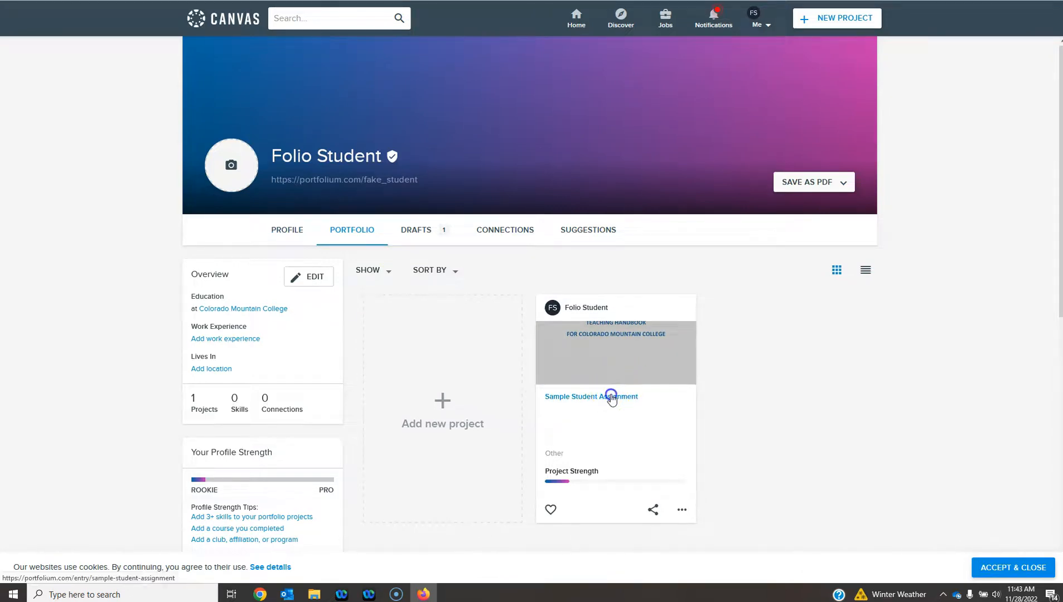
pyautogui.click(591, 396)
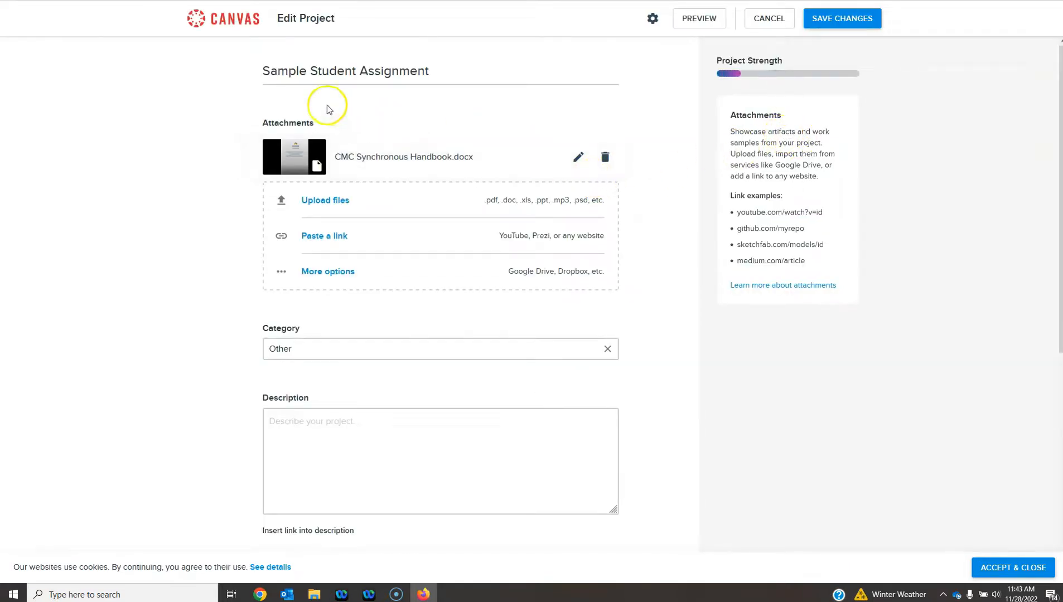
pyautogui.moveTo(457, 133)
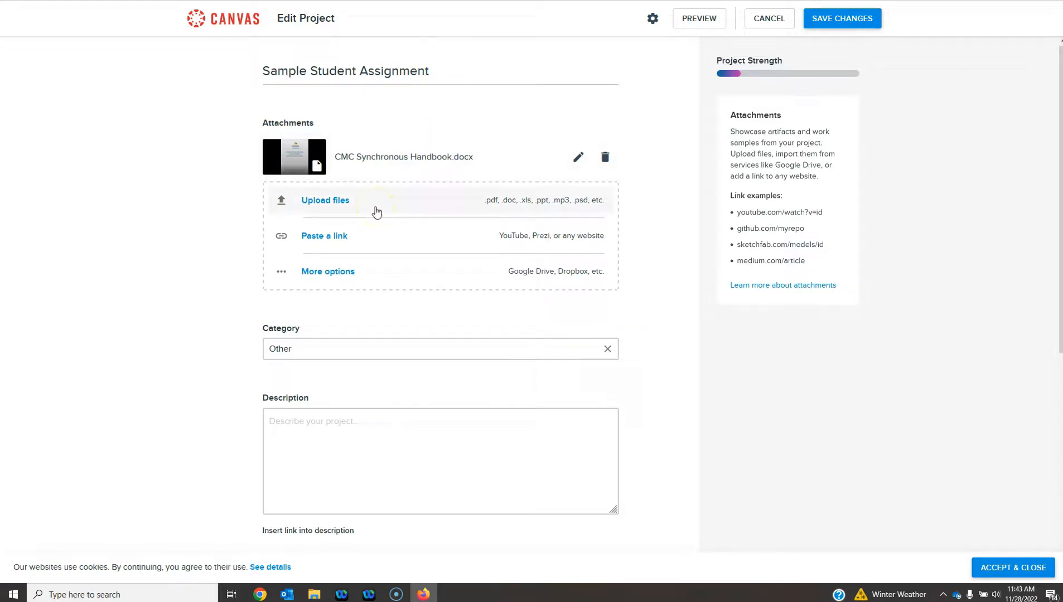
# Step: Add skills Research and Editing plus tags #education and #training, then save
pyautogui.scroll(-3)
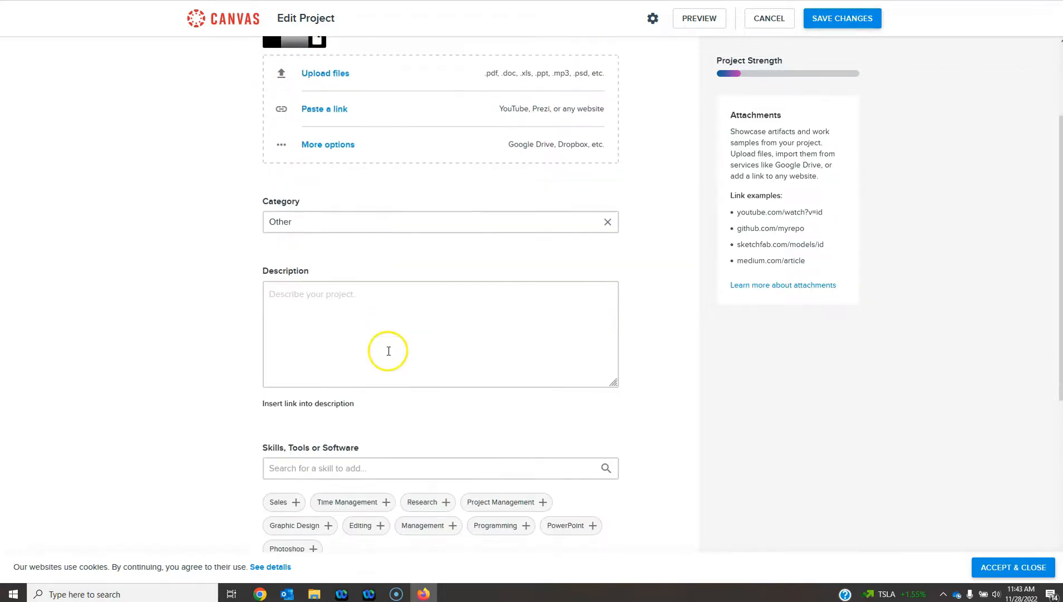
pyautogui.scroll(-3)
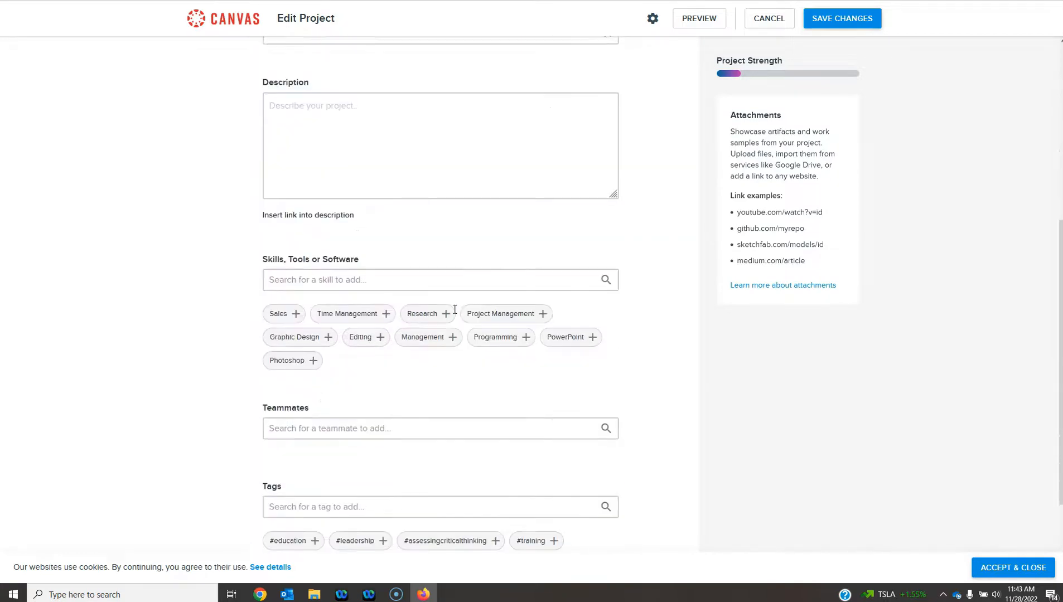
pyautogui.click(421, 314)
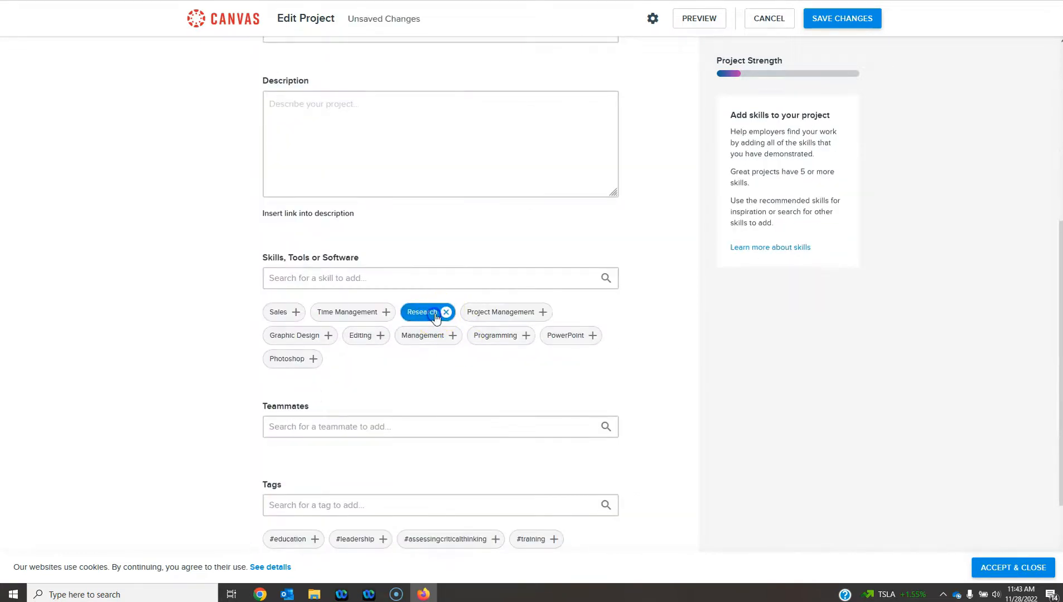
pyautogui.click(360, 336)
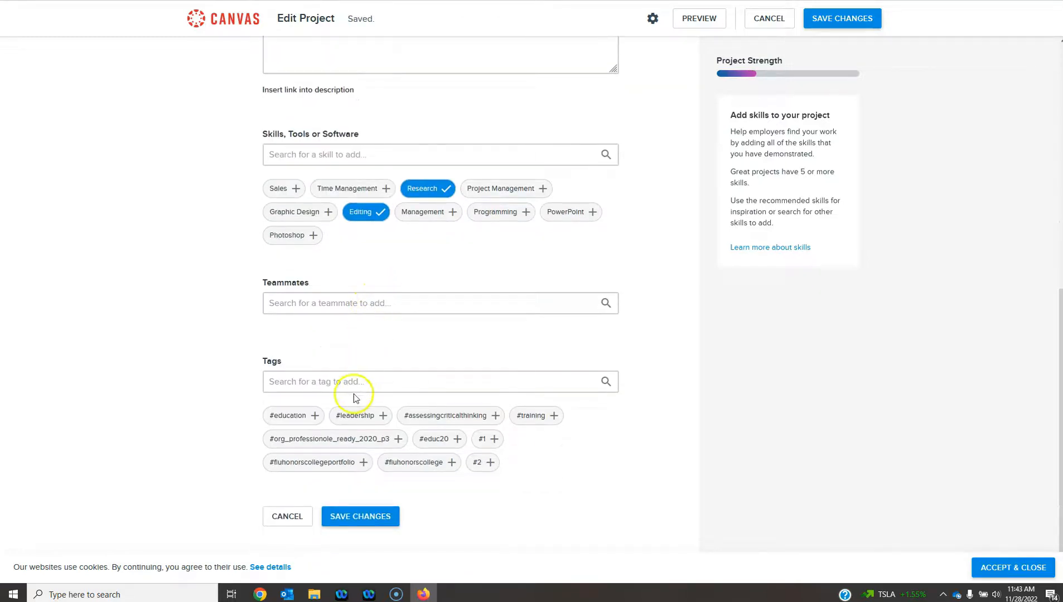
pyautogui.click(287, 415)
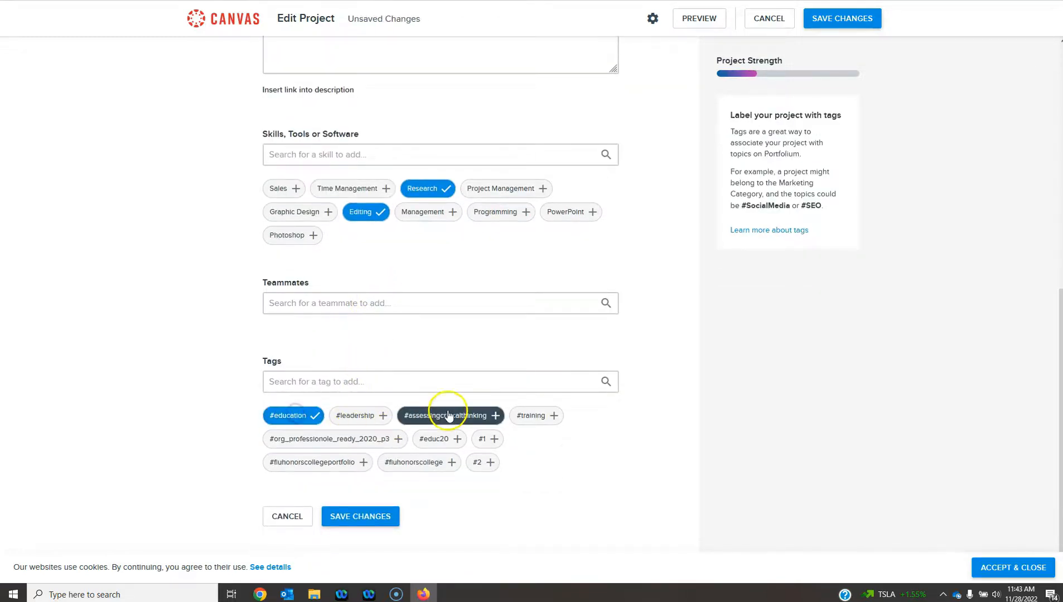
pyautogui.click(531, 415)
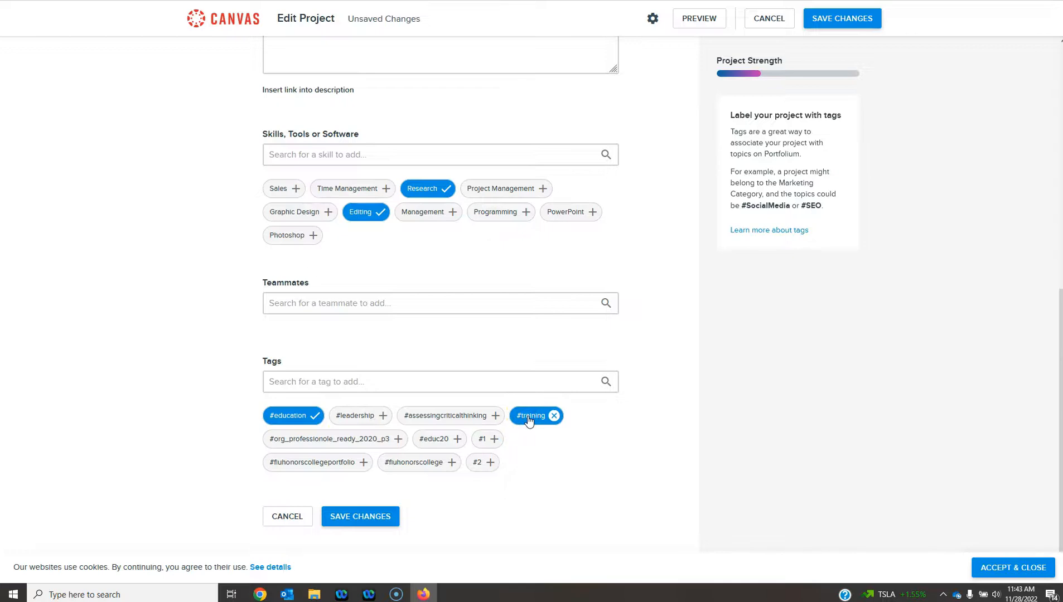
pyautogui.click(360, 516)
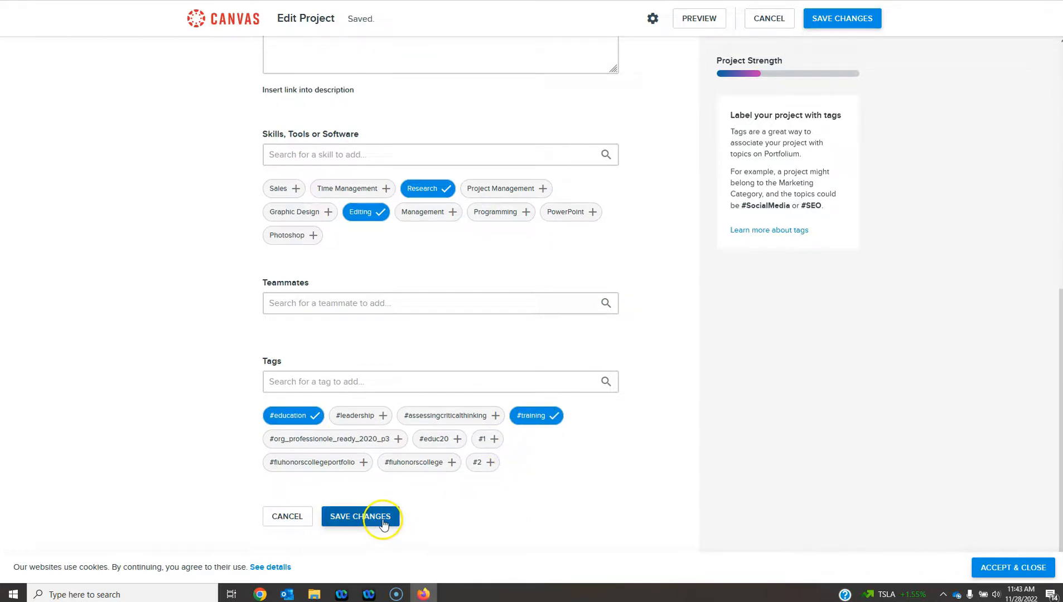
pyautogui.click(360, 517)
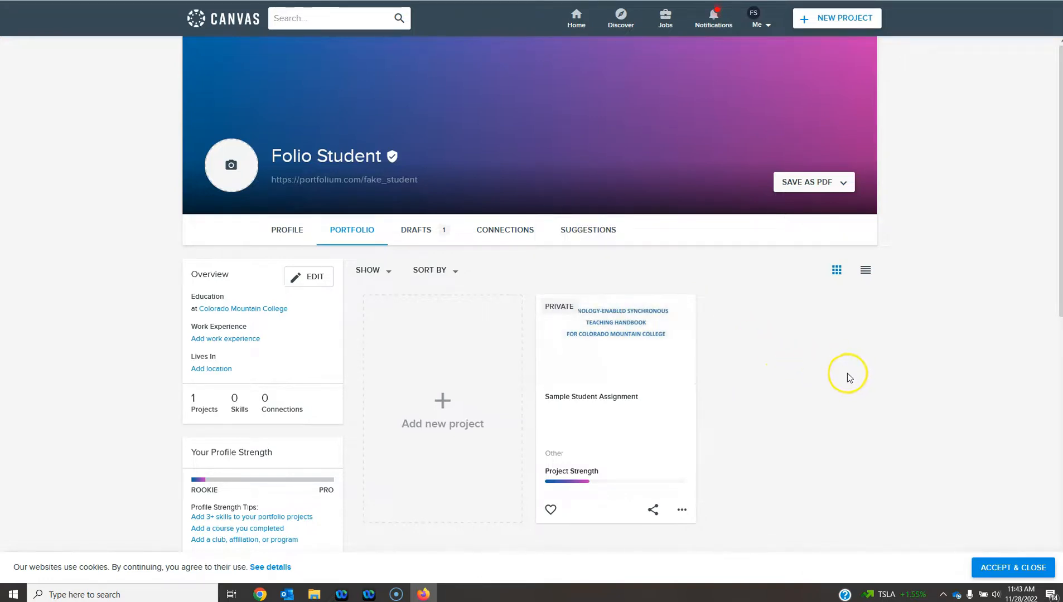
pyautogui.moveTo(695, 271)
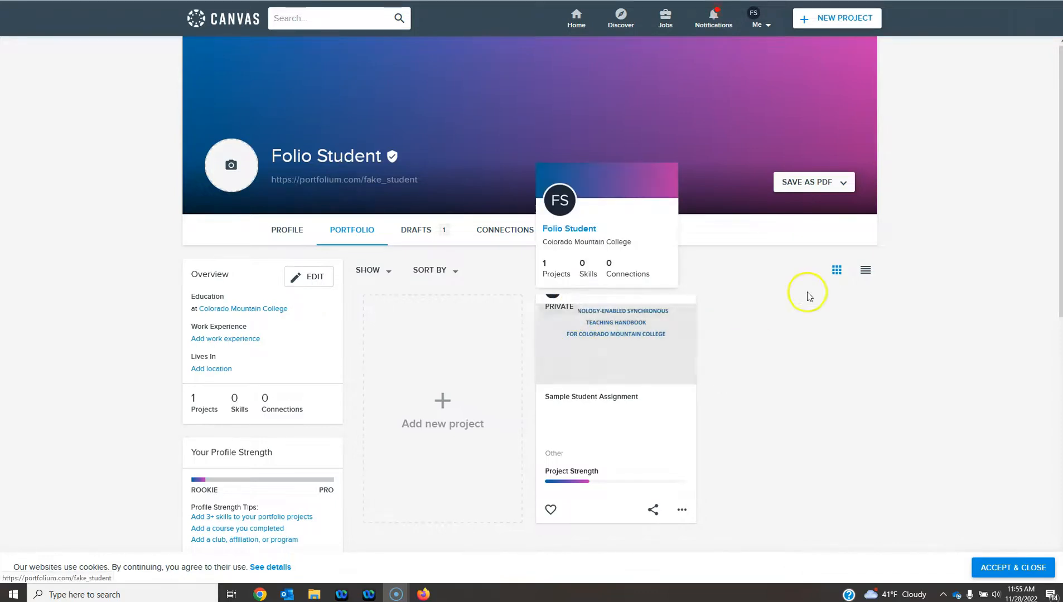
pyautogui.moveTo(749, 341)
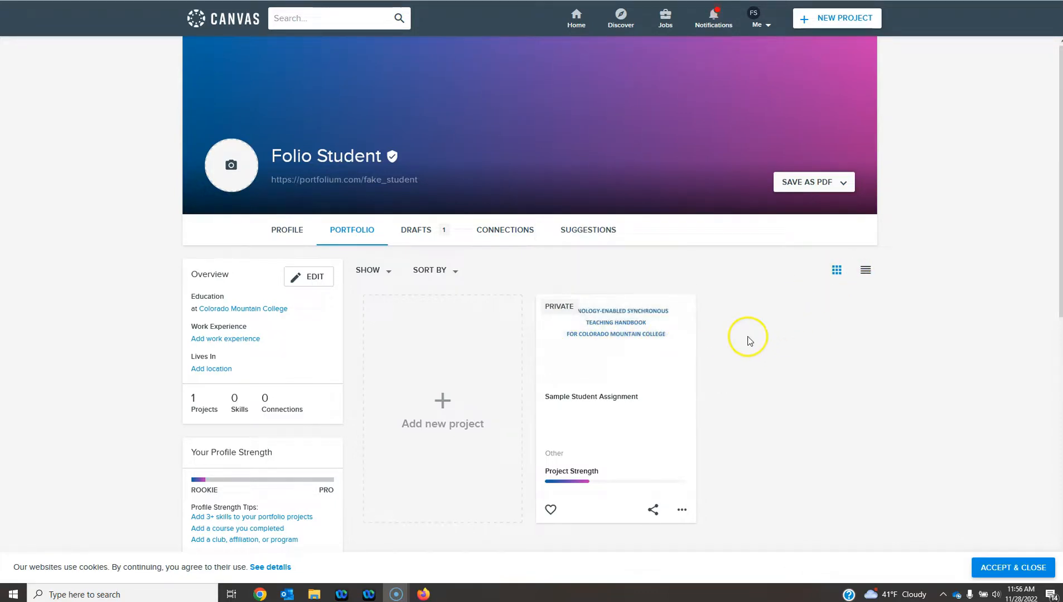
pyautogui.moveTo(755, 441)
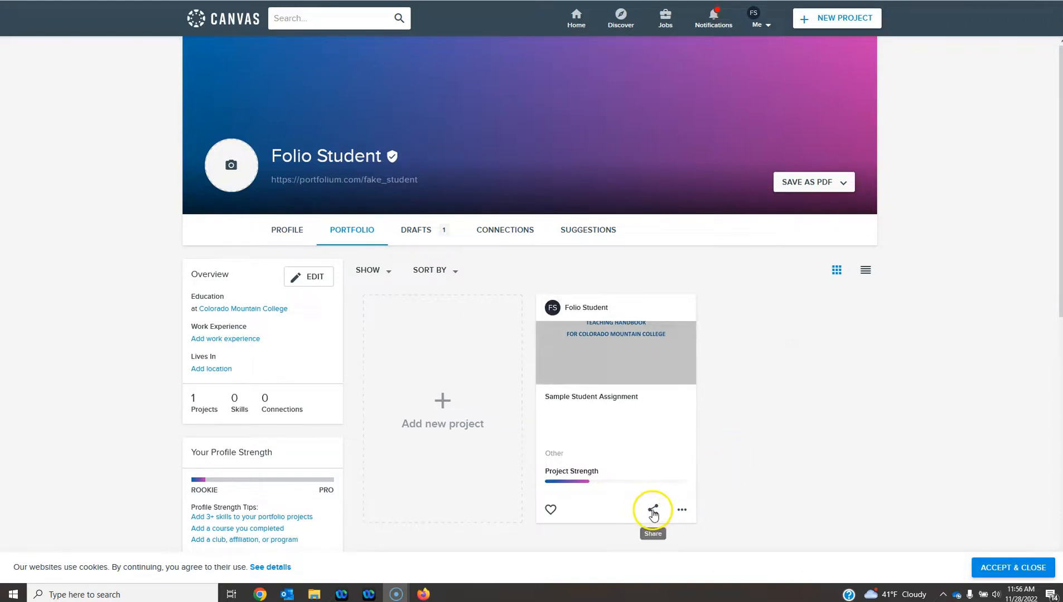
# Step: Open the Sample Student Assignment project's privacy settings from its share menu
pyautogui.click(652, 510)
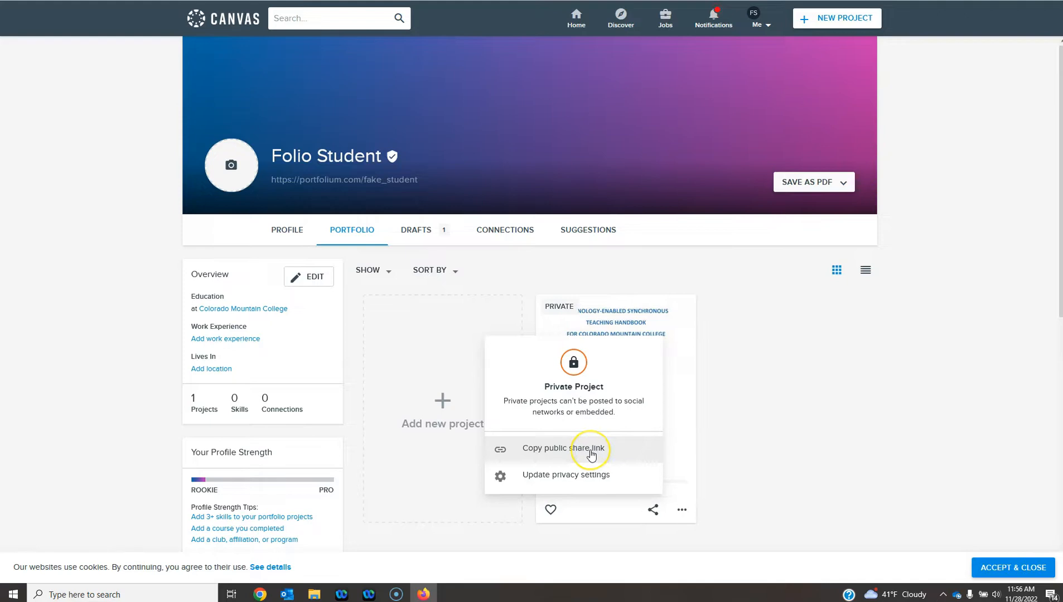
pyautogui.moveTo(573, 476)
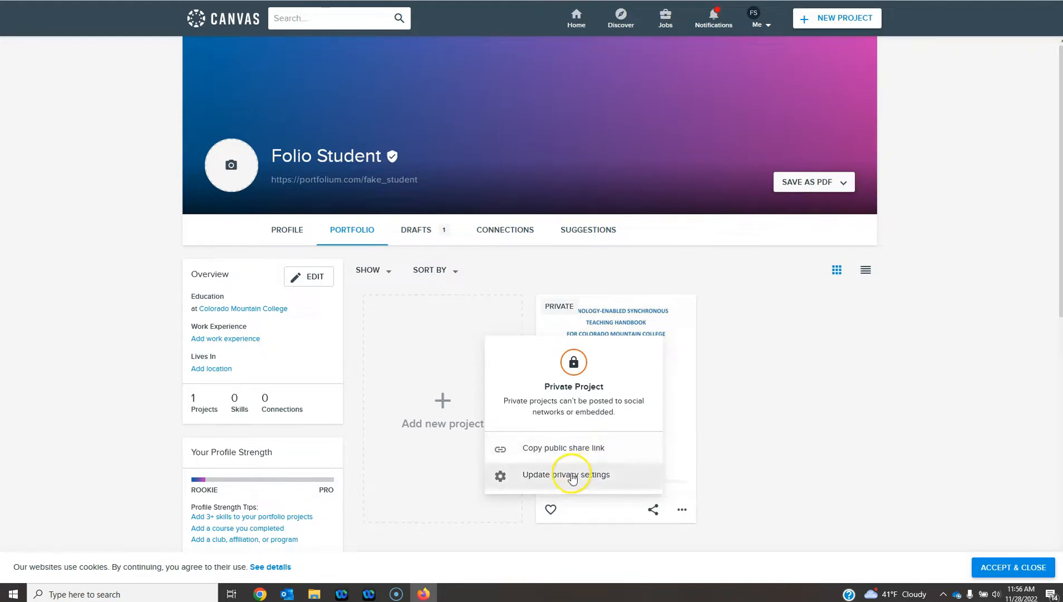
pyautogui.click(570, 474)
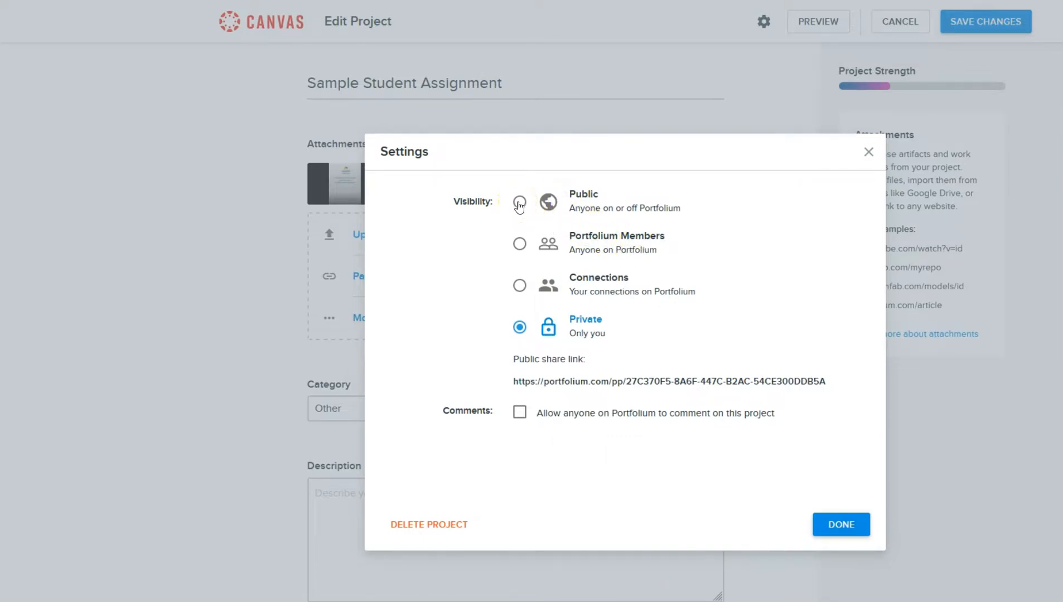
# Step: Set the project's visibility to Public, close the dialog, and save changes
pyautogui.click(520, 203)
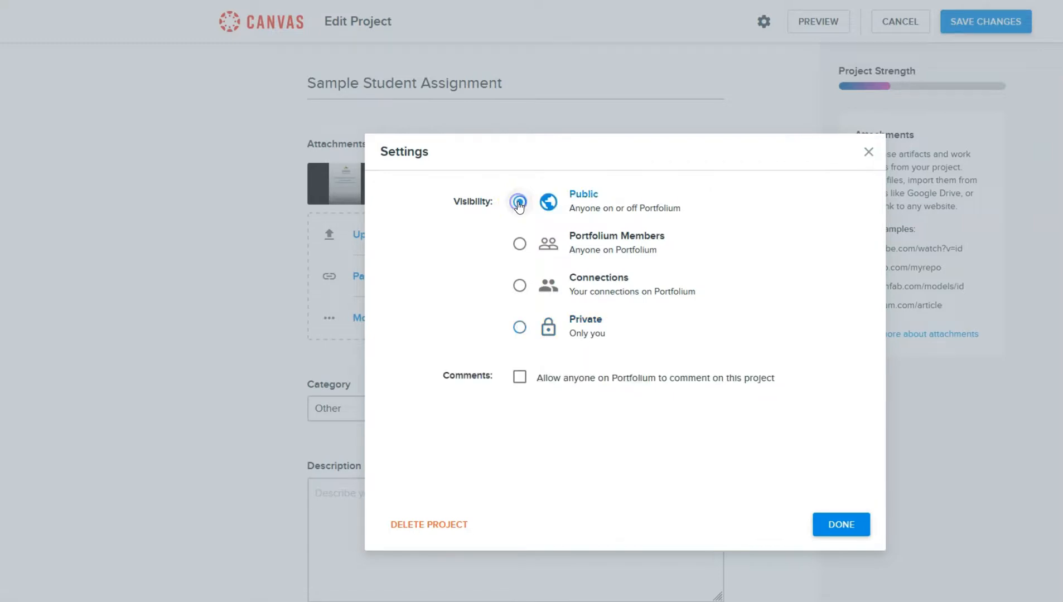
pyautogui.click(519, 201)
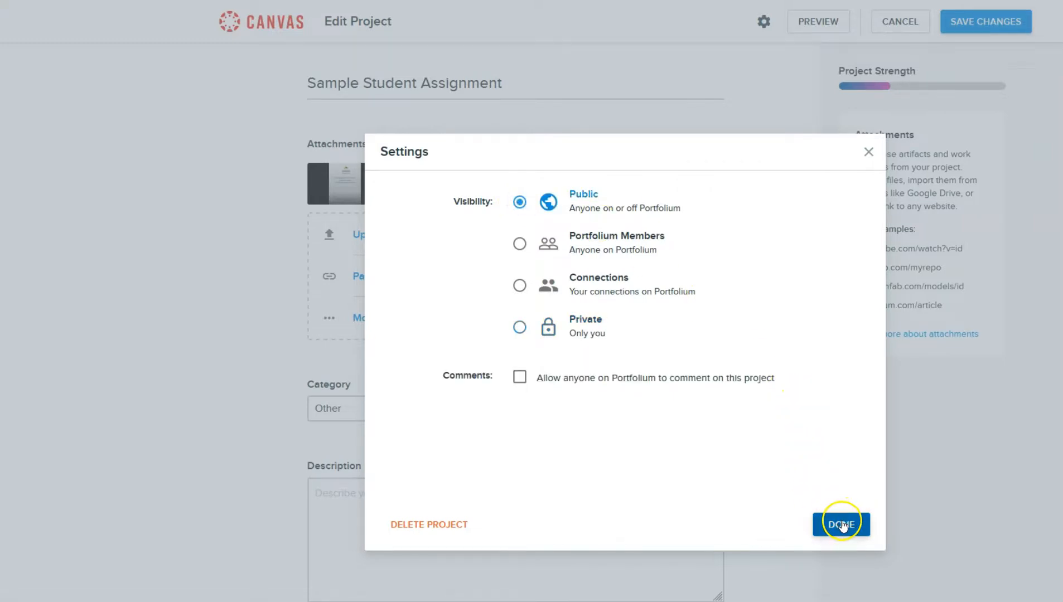
pyautogui.click(841, 524)
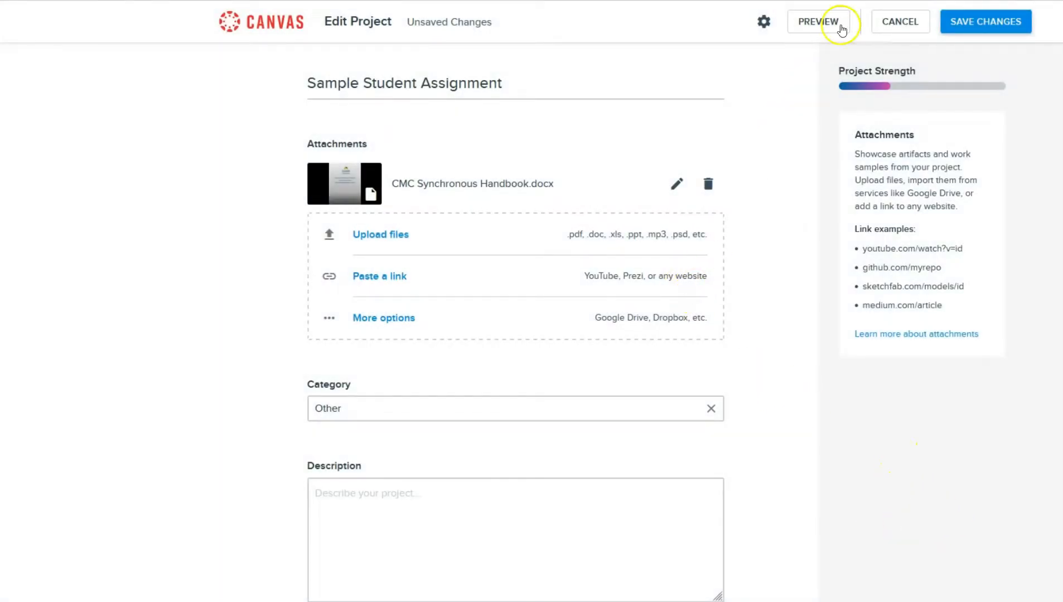
pyautogui.click(817, 21)
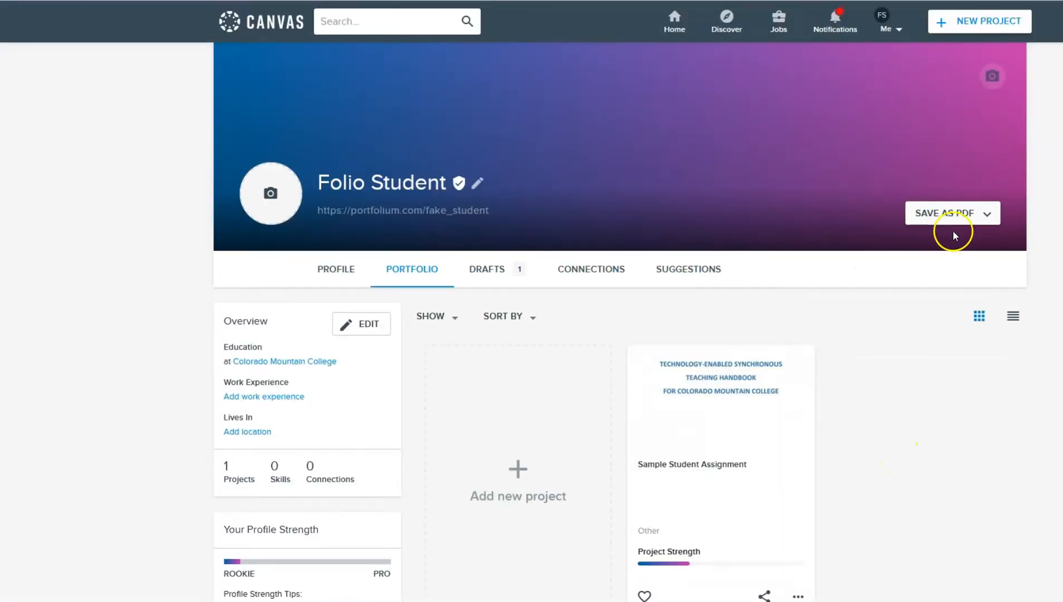
pyautogui.moveTo(864, 382)
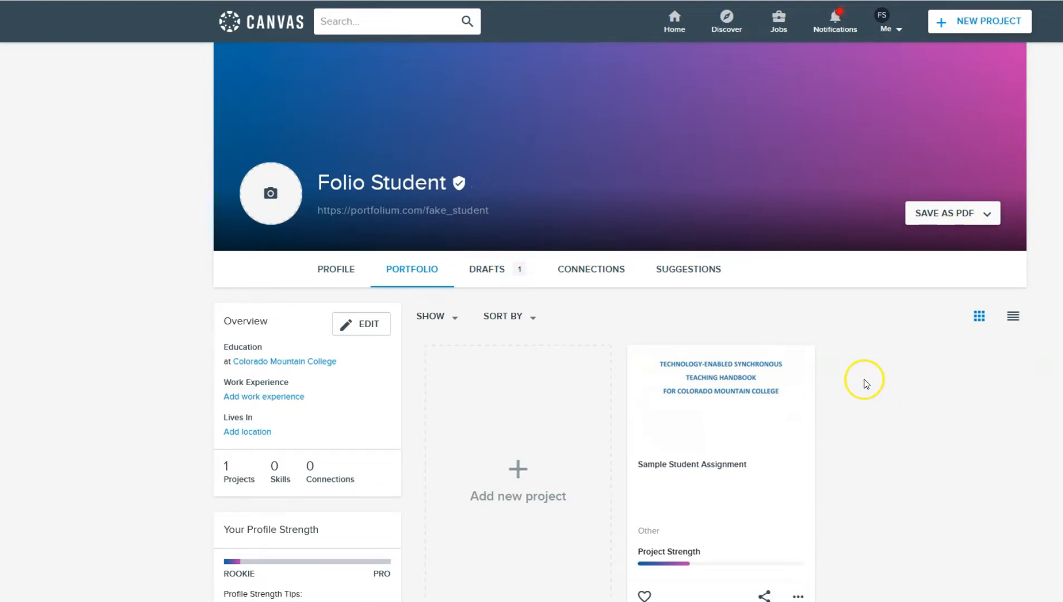
pyautogui.moveTo(865, 383)
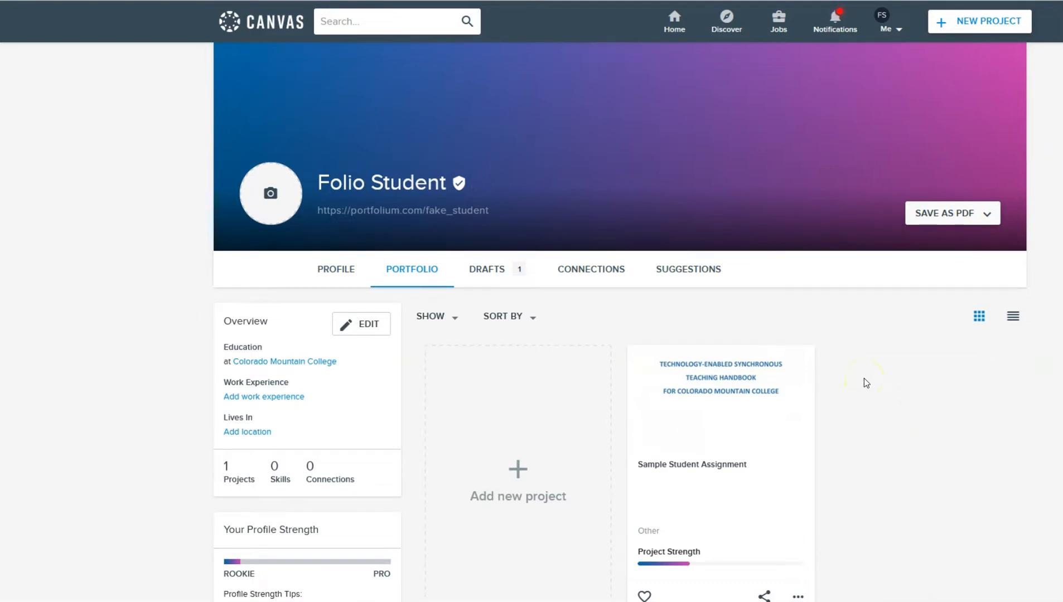
pyautogui.moveTo(753, 276)
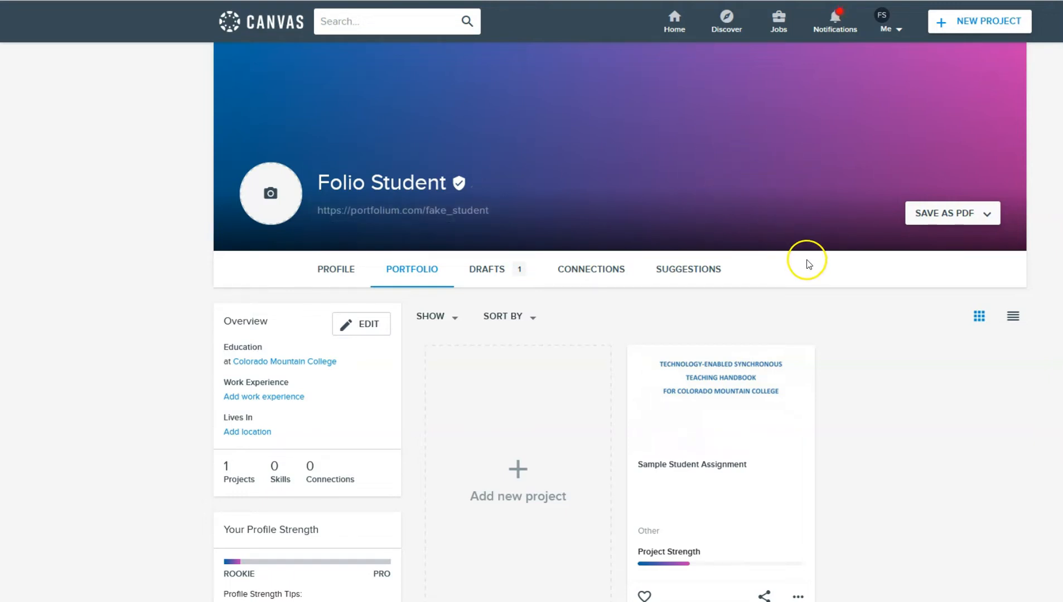
pyautogui.moveTo(839, 399)
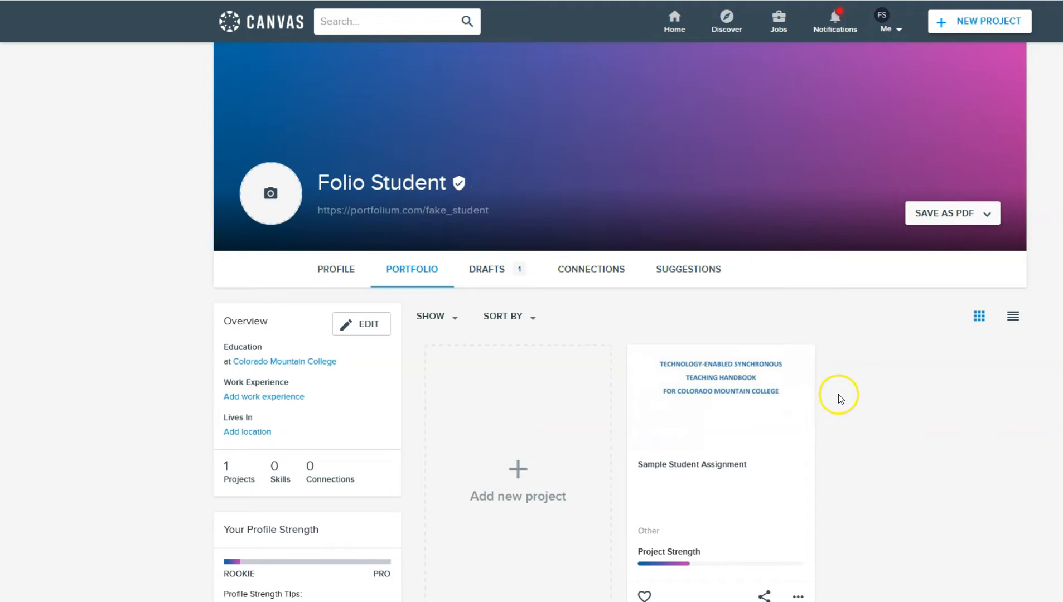
pyautogui.moveTo(825, 407)
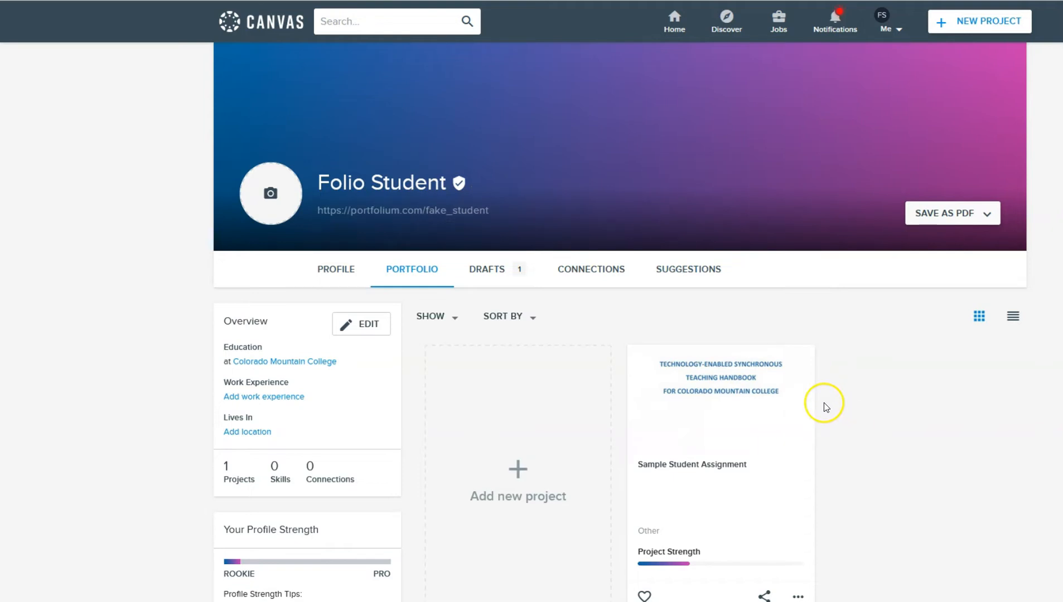